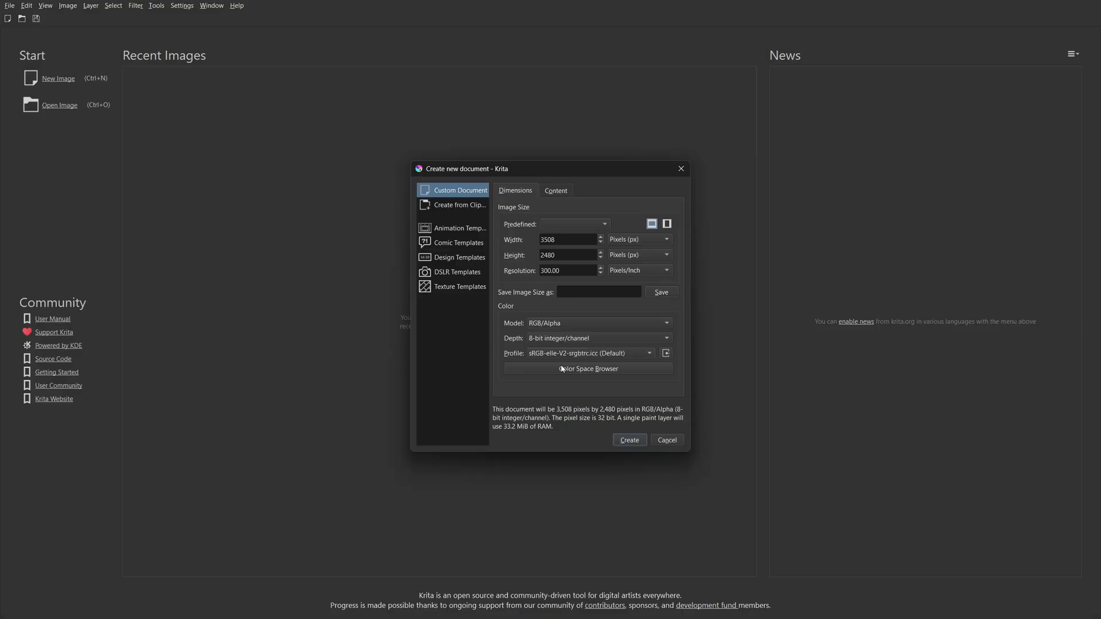
{"action": "mouse_move", "coordinate": [634, 439]}
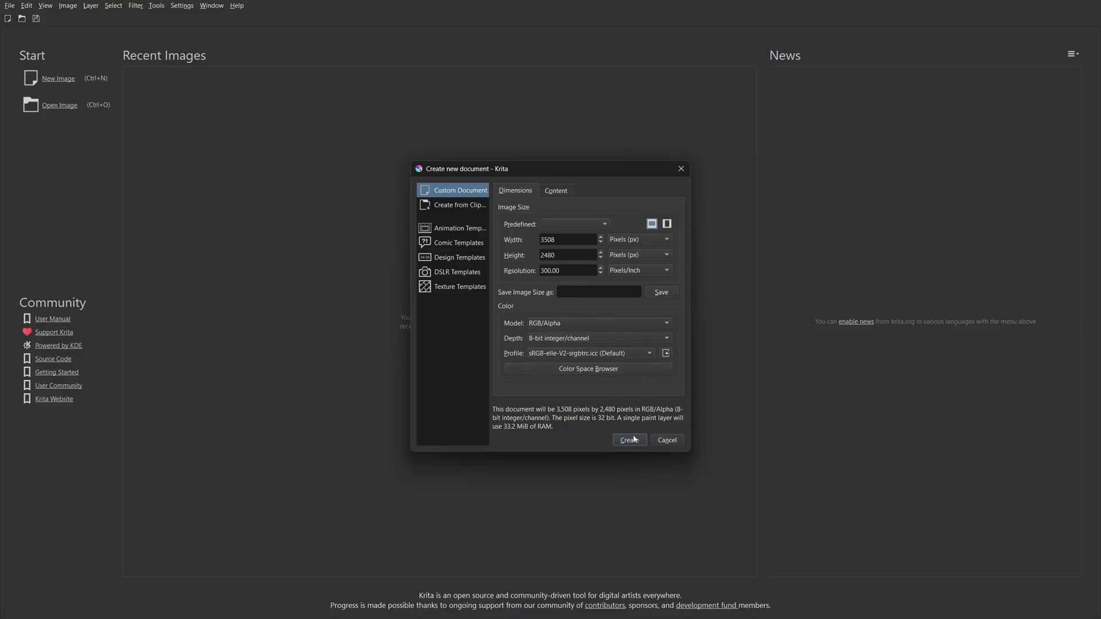
Create the blank 3508 × 2480 px custom-size document
{"action": "left_click", "coordinate": [630, 440]}
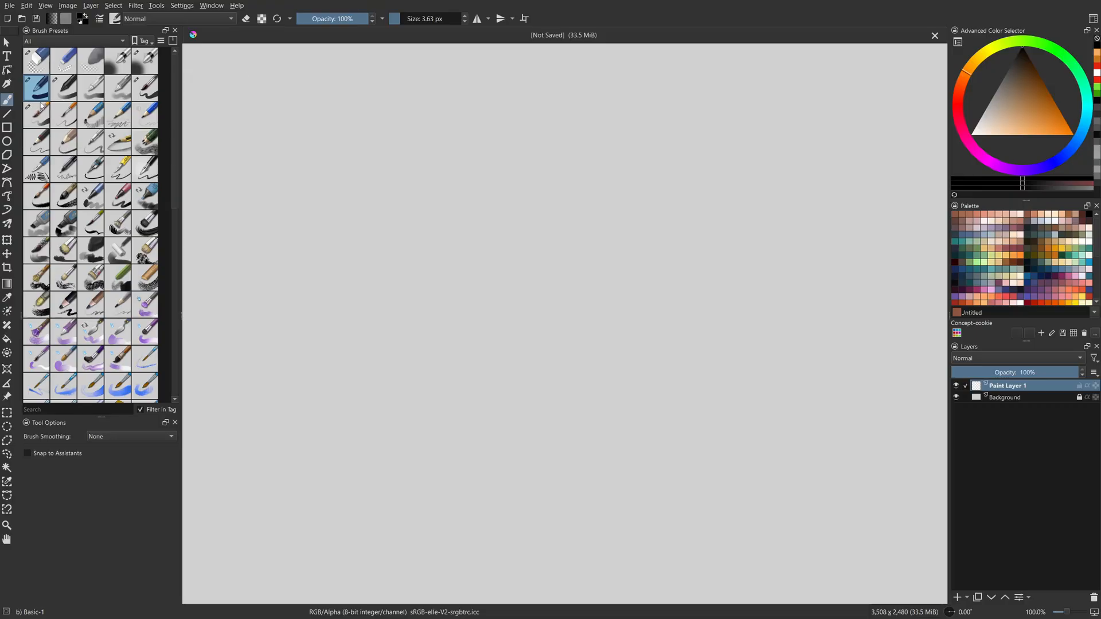
Draw two test strokes, then sketch the angular outline with Airbrush Soft Sketcher
{"action": "left_click_drag", "start_coordinate": [278, 212], "coordinate": [253, 284]}
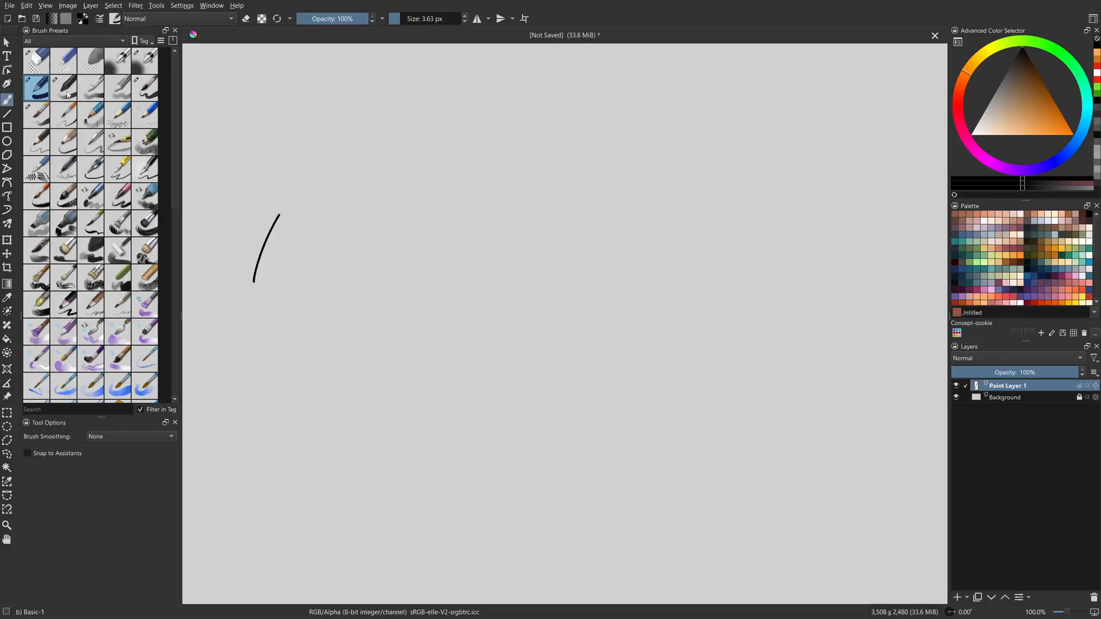
{"action": "left_click", "coordinate": [147, 63]}
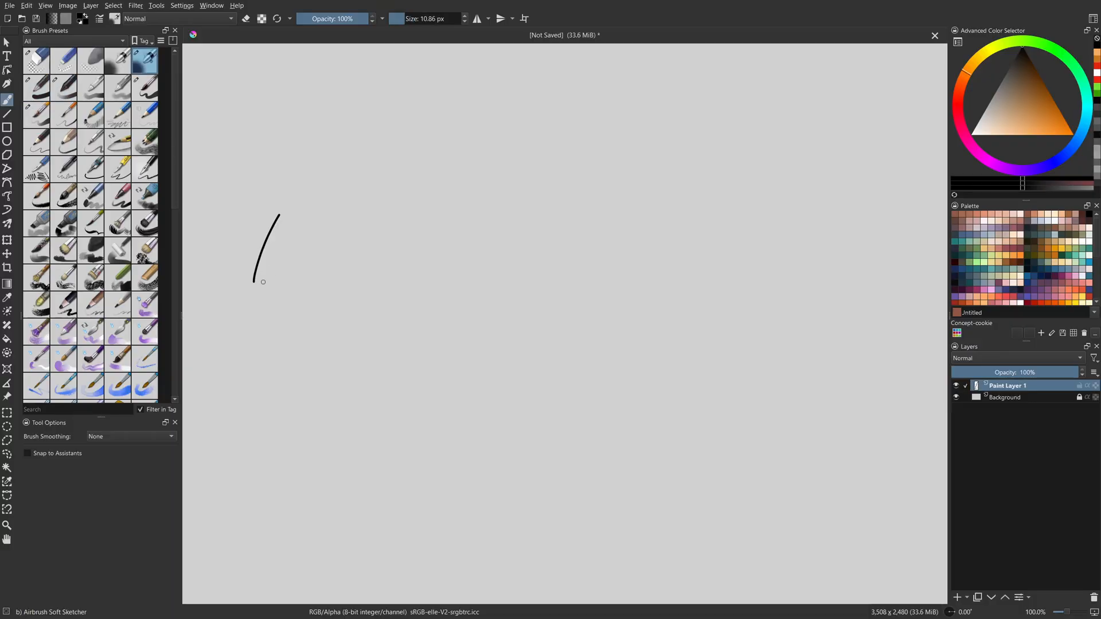
{"action": "left_click_drag", "start_coordinate": [285, 229], "coordinate": [256, 281]}
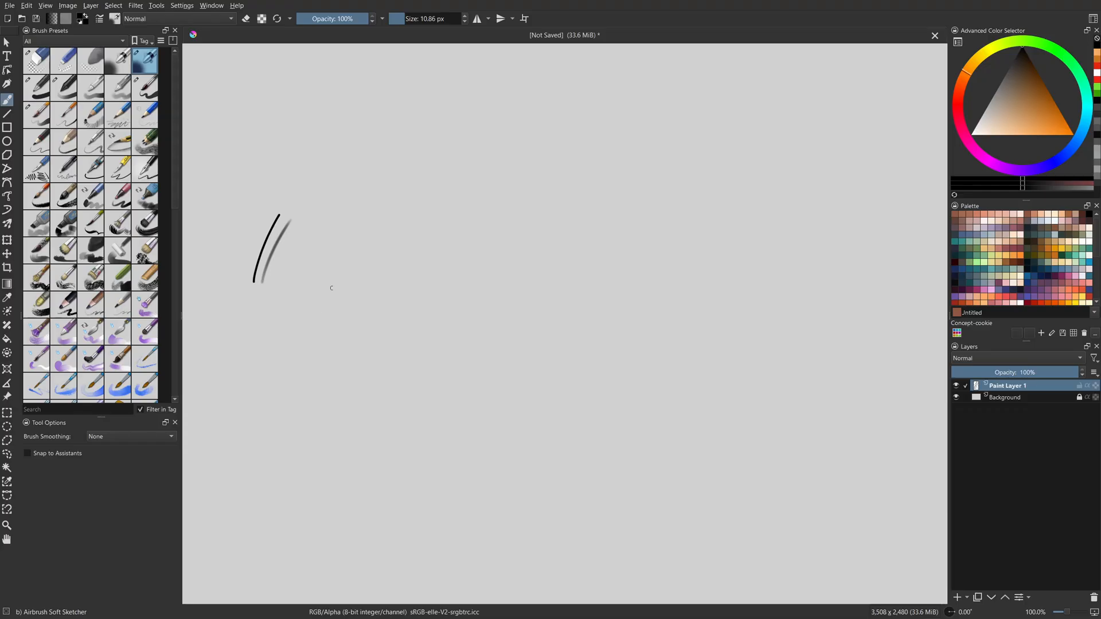
{"action": "left_click_drag", "start_coordinate": [370, 167], "coordinate": [402, 206]}
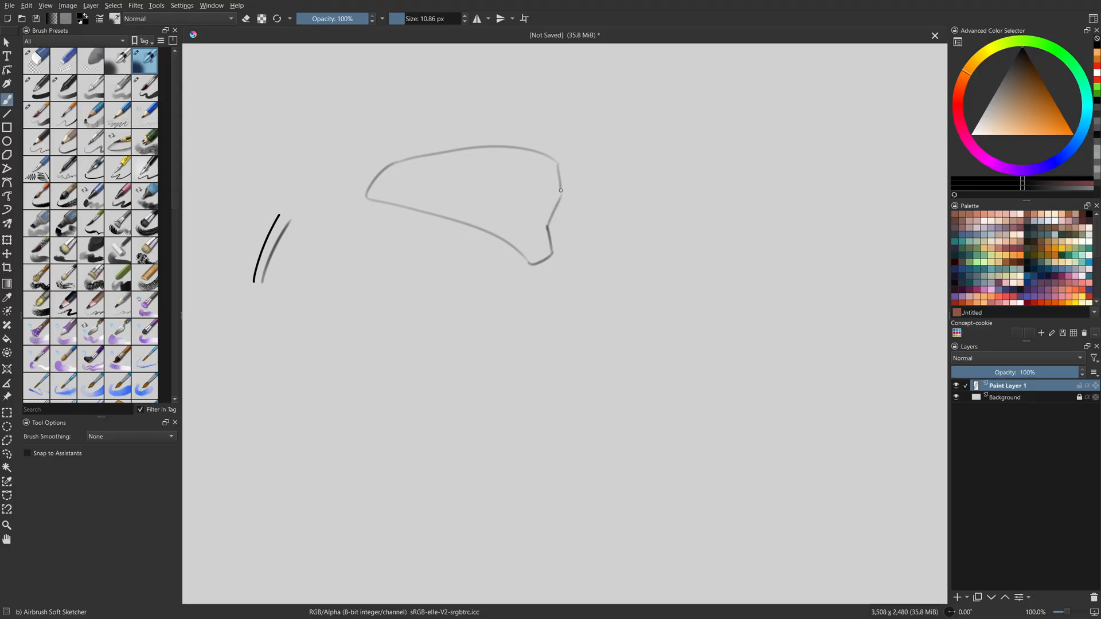
{"action": "left_click_drag", "start_coordinate": [393, 197], "coordinate": [439, 312]}
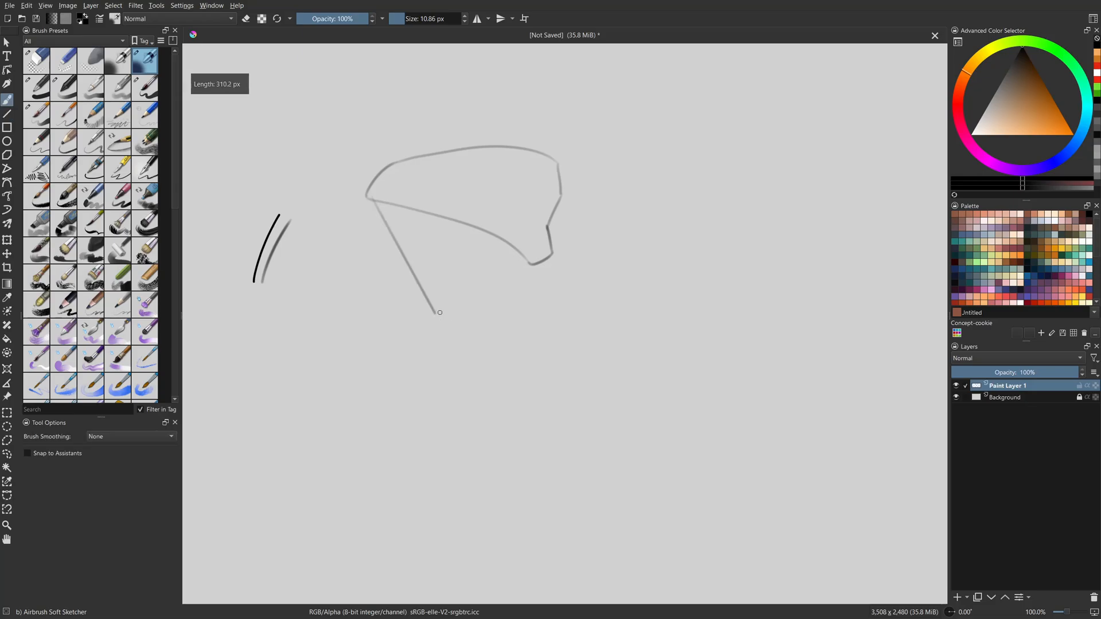
{"action": "mouse_move", "coordinate": [435, 312]}
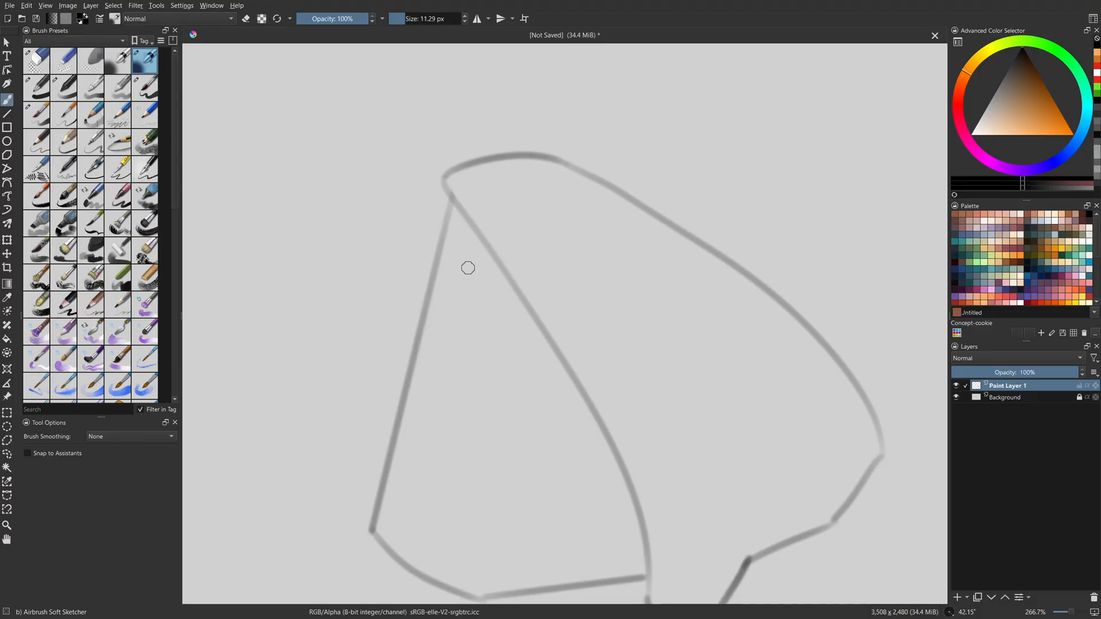
Add the outline's last edge and mark a tall wedge selection to its right
{"action": "left_click_drag", "start_coordinate": [469, 268], "coordinate": [409, 448]}
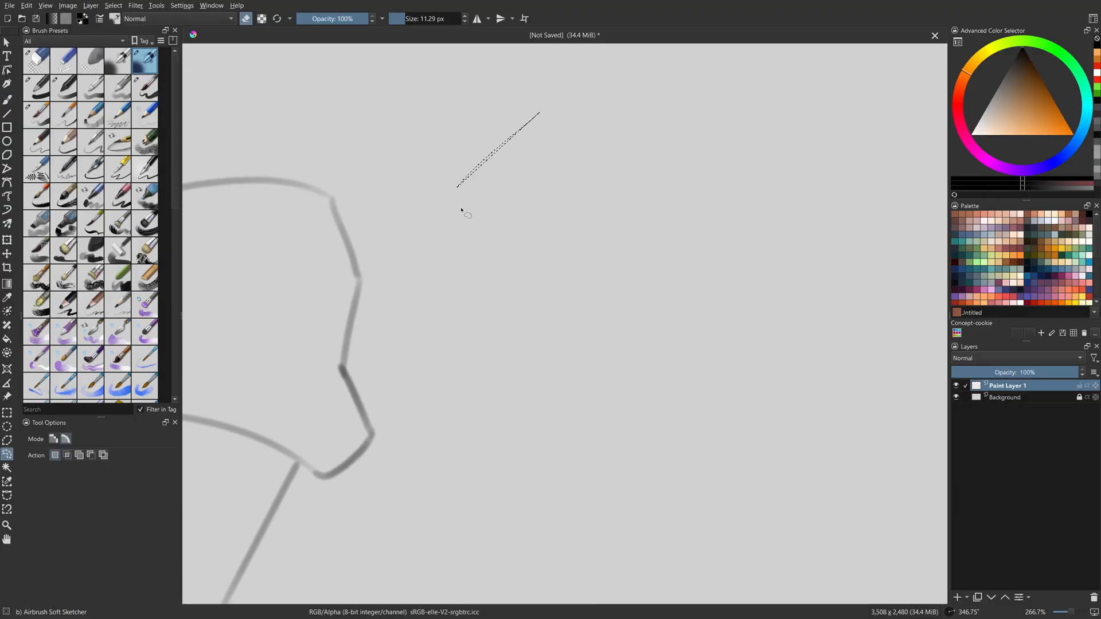
{"action": "left_click_drag", "start_coordinate": [562, 102], "coordinate": [549, 395]}
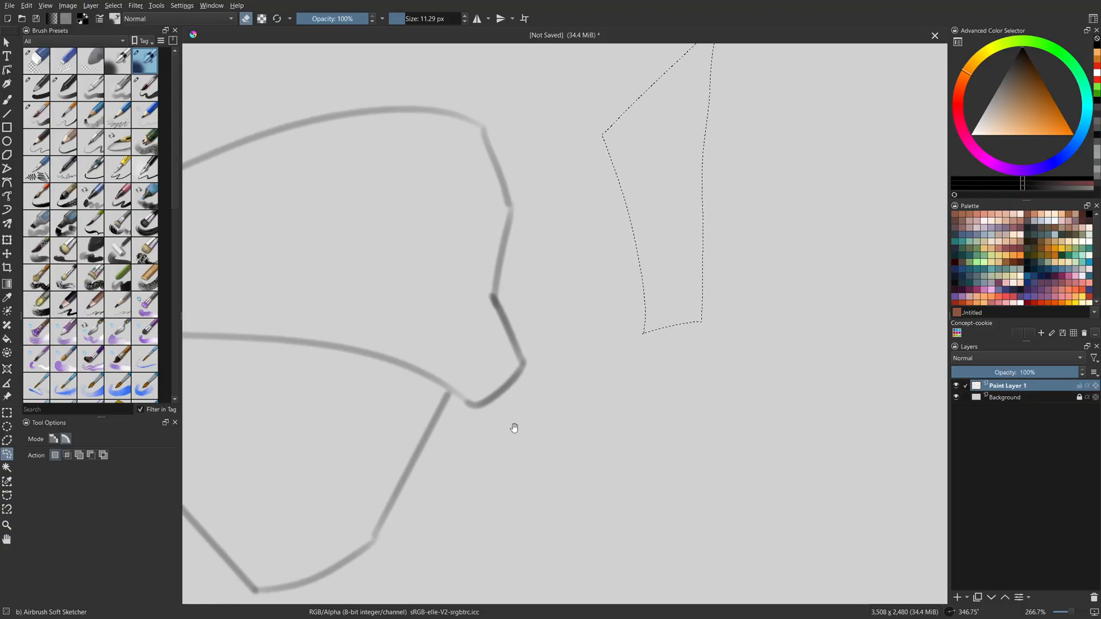
{"action": "scroll", "scroll_direction": "down", "scroll_amount": 3}
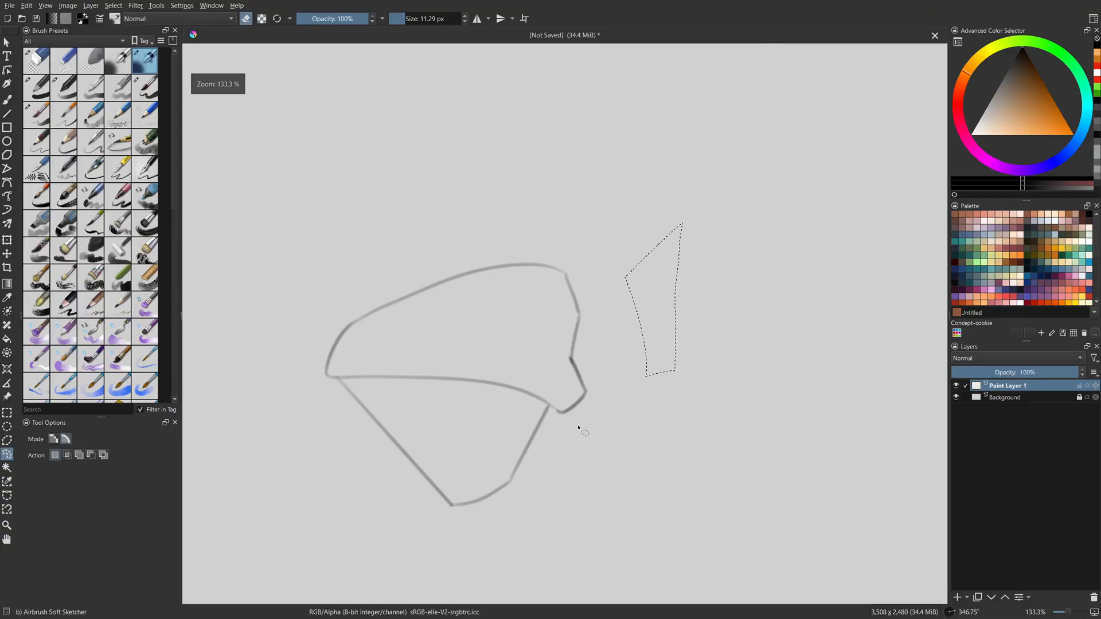
{"action": "left_click", "coordinate": [6, 339]}
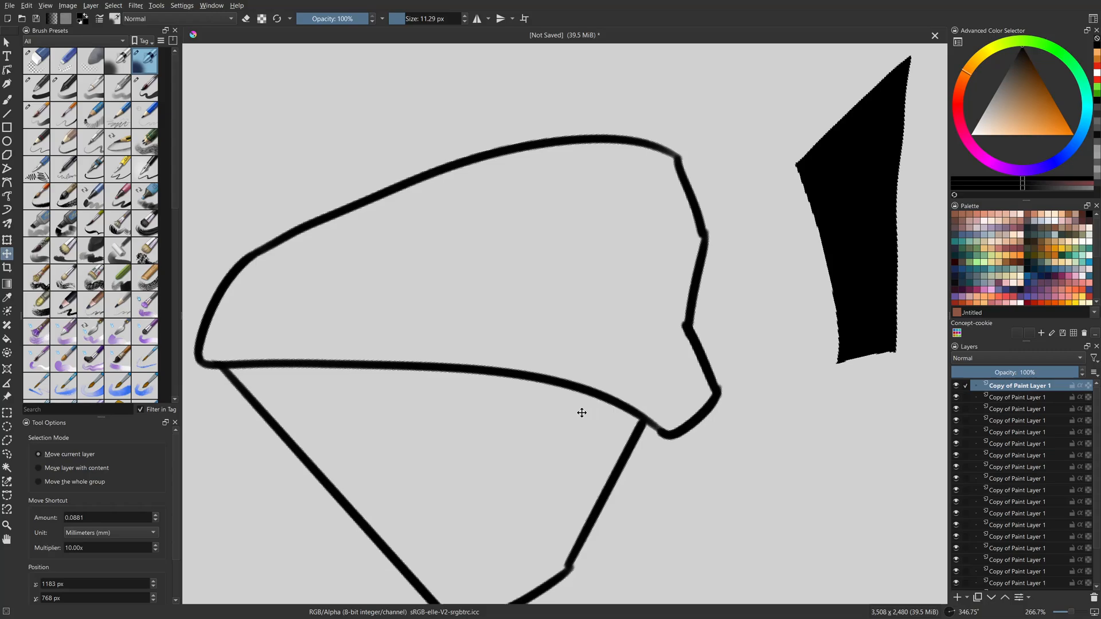
{"action": "mouse_move", "coordinate": [585, 424]}
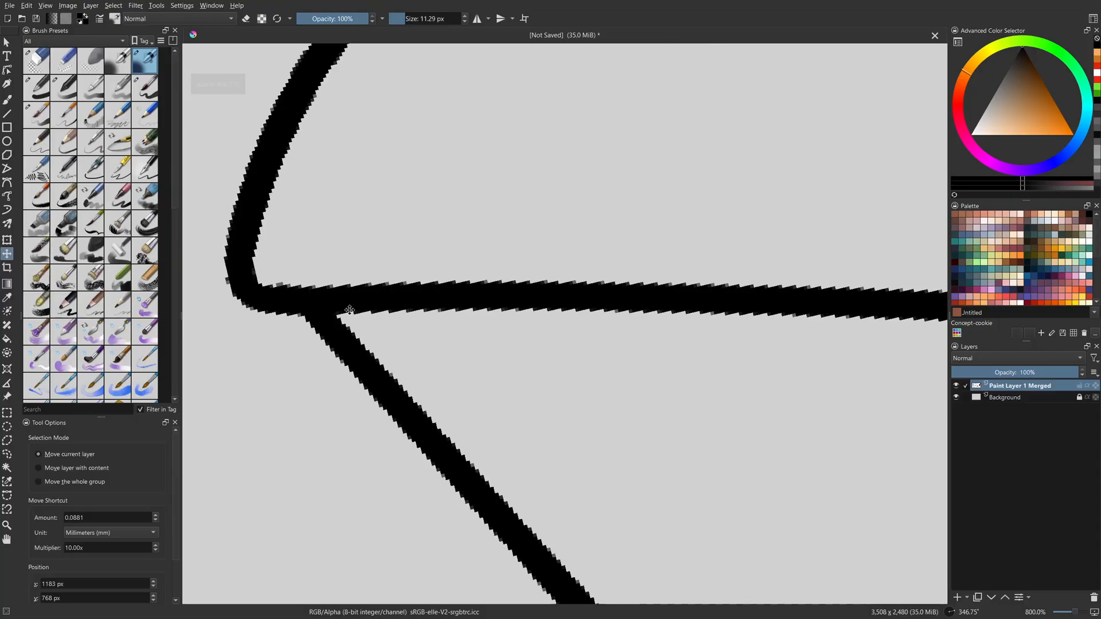
{"action": "mouse_move", "coordinate": [379, 336]}
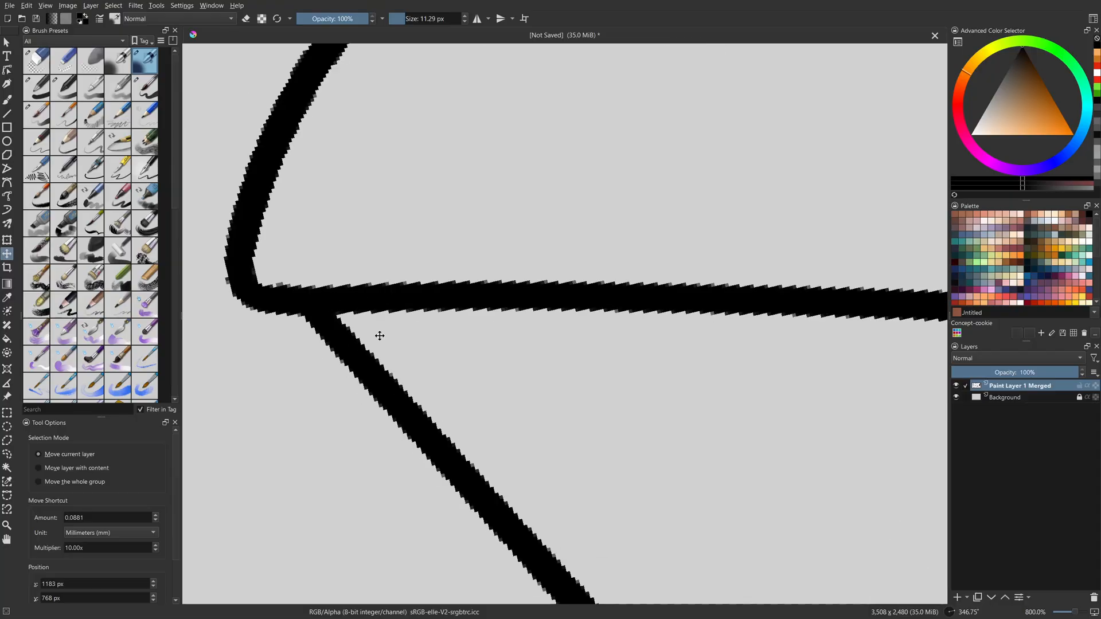
Fill the wedge, stack layer copies to darken lines, and merge them down
{"action": "scroll", "scroll_direction": "down", "scroll_amount": 3}
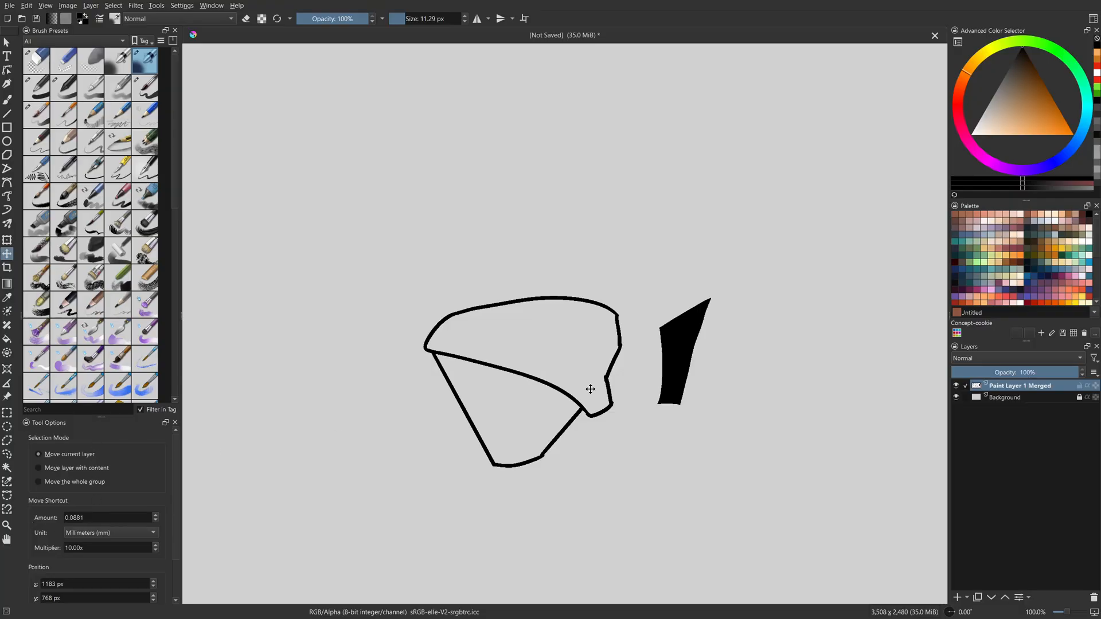
Scale the merged outline and wedge to about half size with Bicubic Transform
{"action": "left_click", "coordinate": [8, 240]}
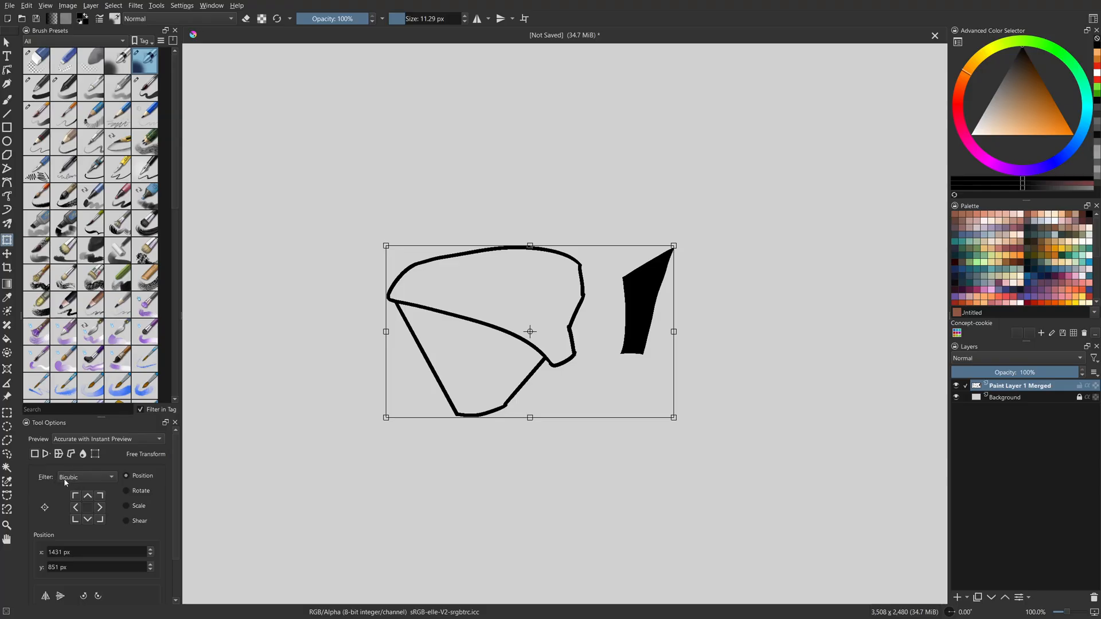
{"action": "mouse_move", "coordinate": [478, 339]}
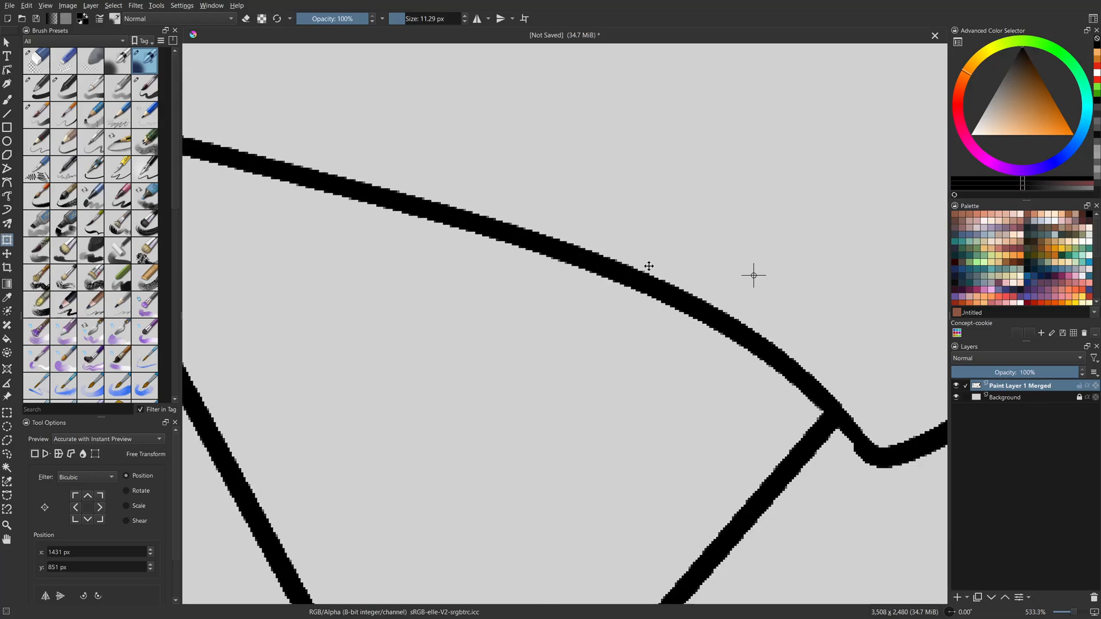
{"action": "scroll", "scroll_direction": "down", "scroll_amount": 3}
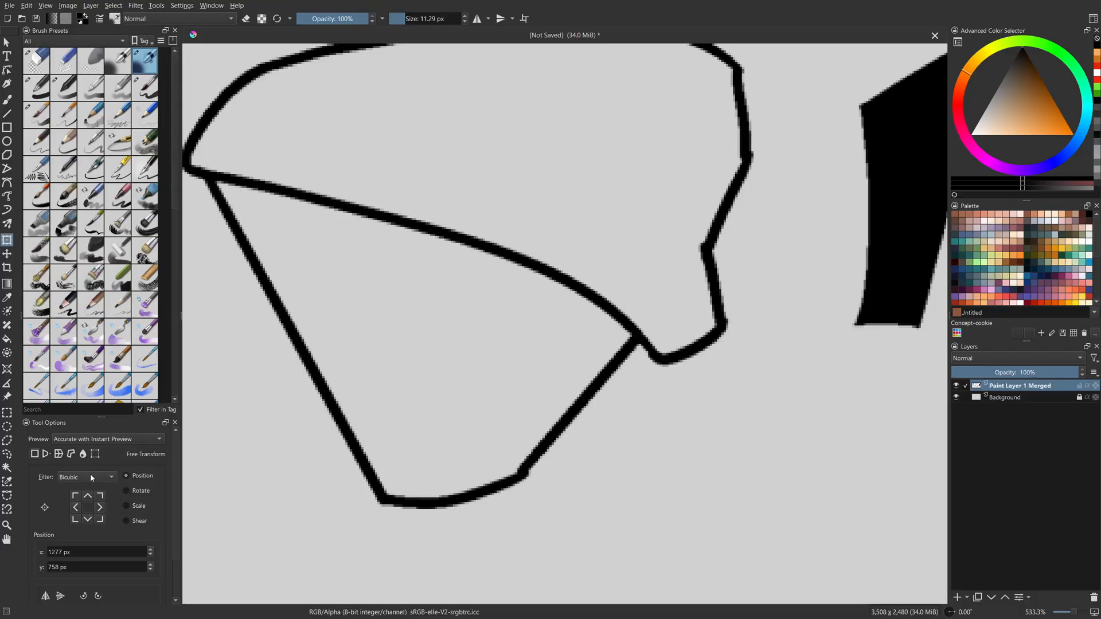
{"action": "mouse_move", "coordinate": [602, 352]}
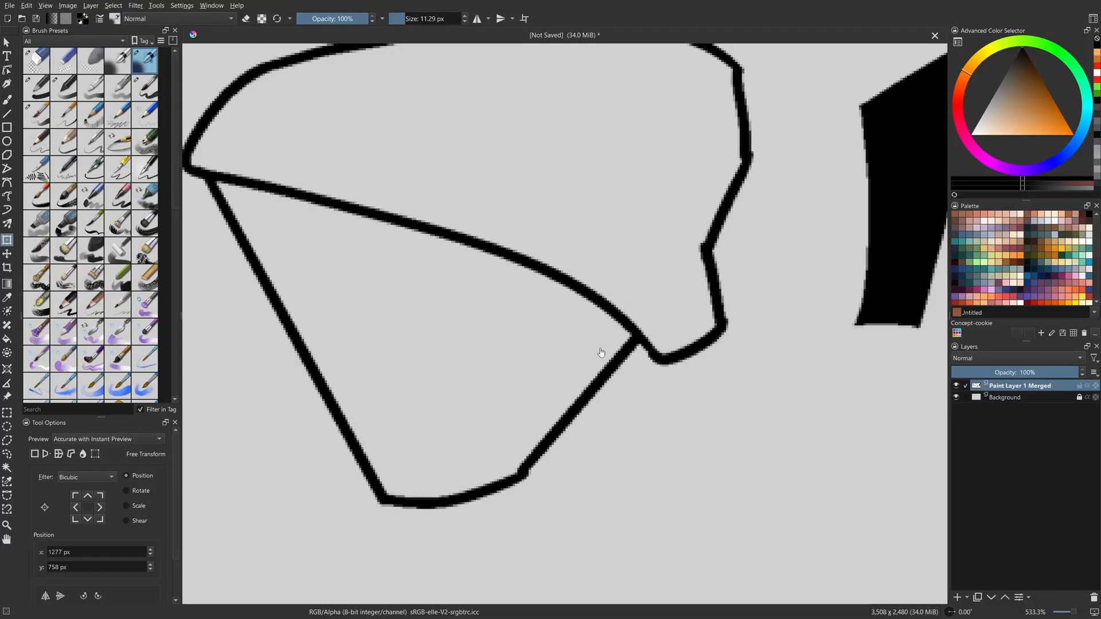
{"action": "mouse_move", "coordinate": [617, 357]}
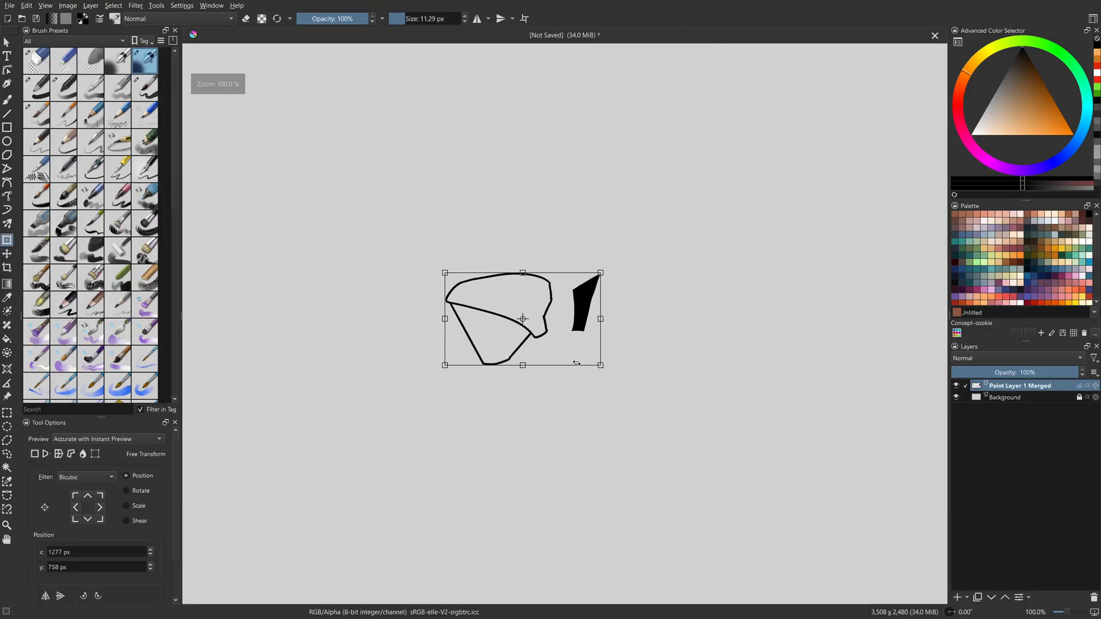
Select Paint Layer 1 holding the black line art over a white background
{"action": "scroll", "scroll_direction": "down", "scroll_amount": 3}
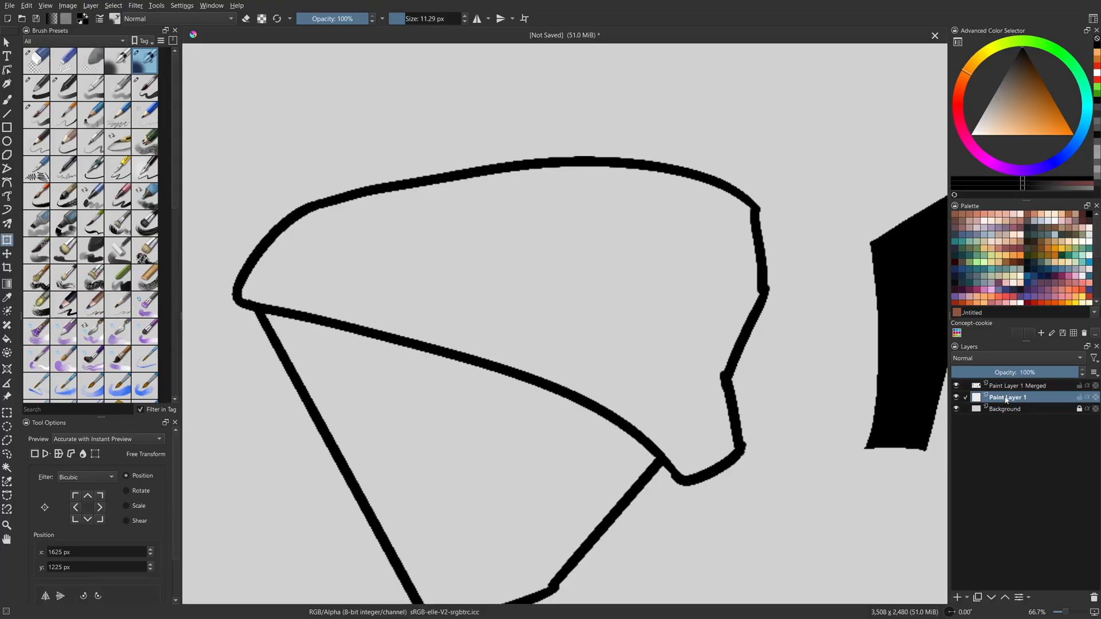
{"action": "left_click", "coordinate": [7, 341]}
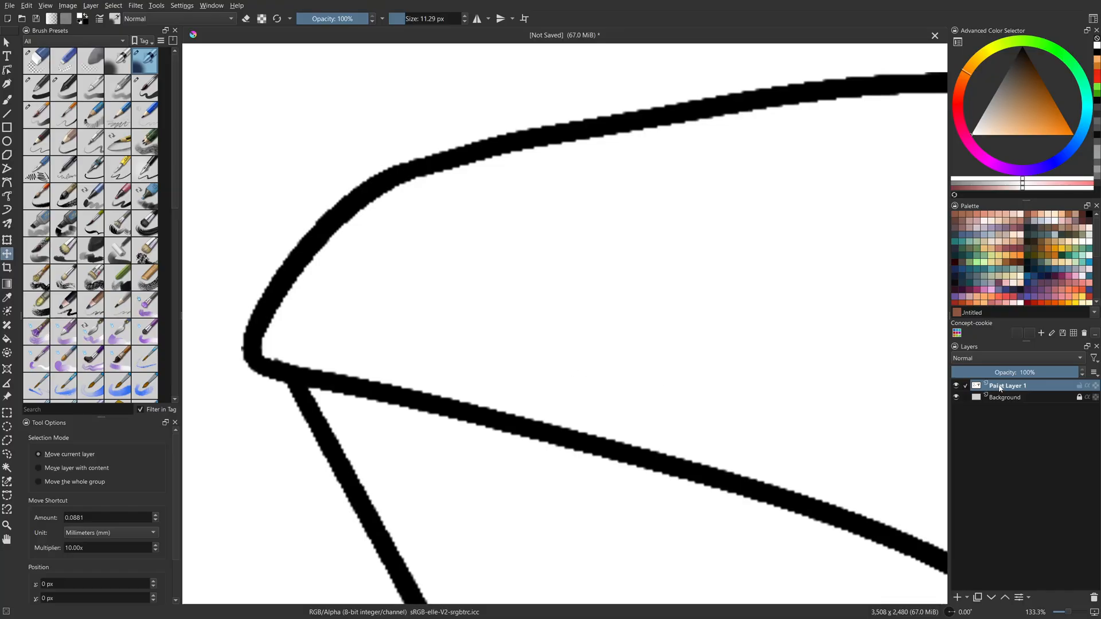
Apply a Gaussian Blur with radius about 45 px to the line art
{"action": "left_click", "coordinate": [134, 5]}
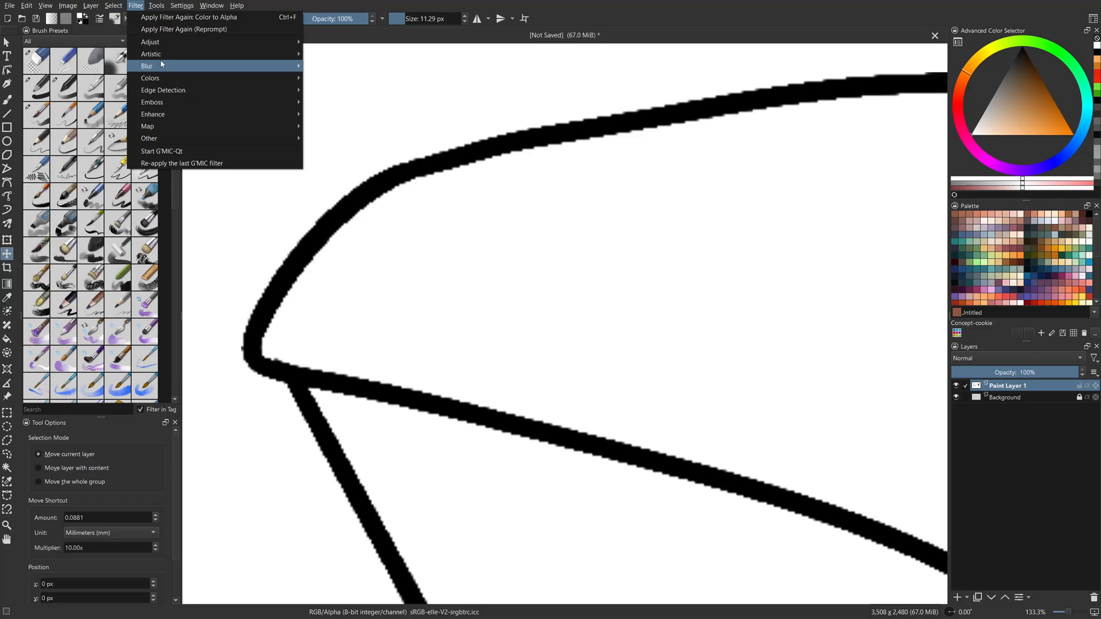
{"action": "left_click", "coordinate": [145, 66]}
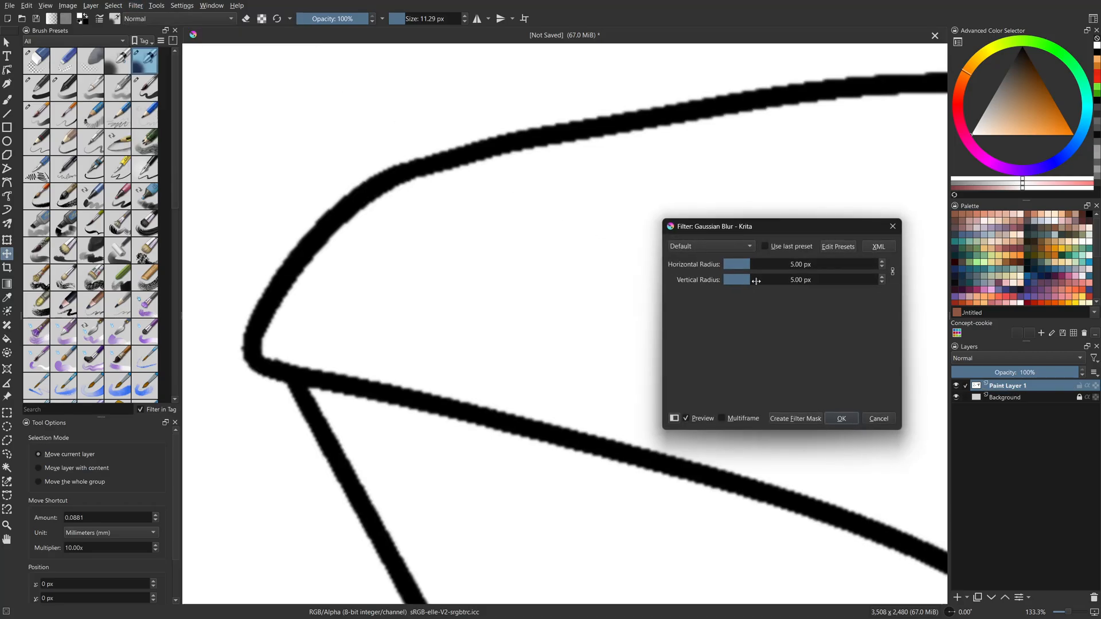
{"action": "left_click_drag", "start_coordinate": [755, 279], "coordinate": [766, 280]}
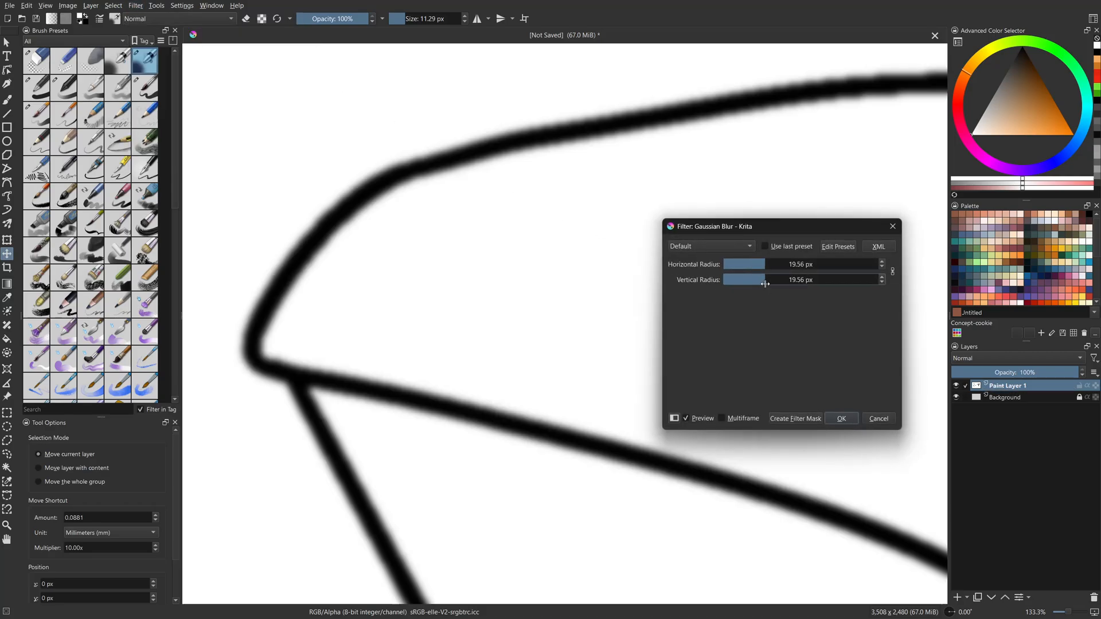
{"action": "left_click_drag", "start_coordinate": [759, 279], "coordinate": [773, 279]}
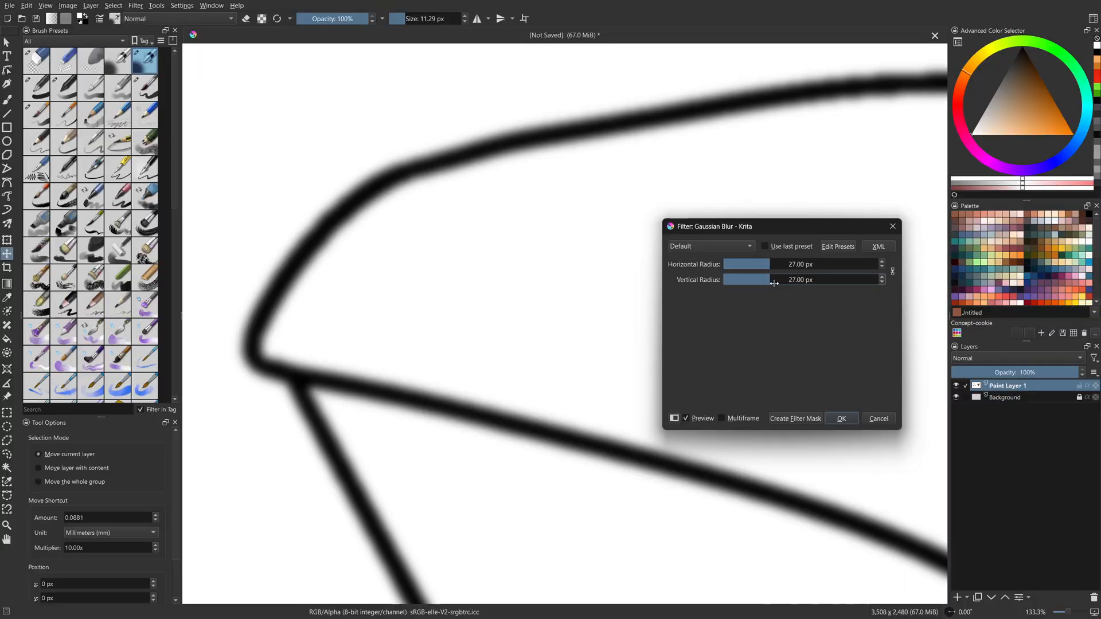
{"action": "left_click_drag", "start_coordinate": [763, 279], "coordinate": [769, 279]}
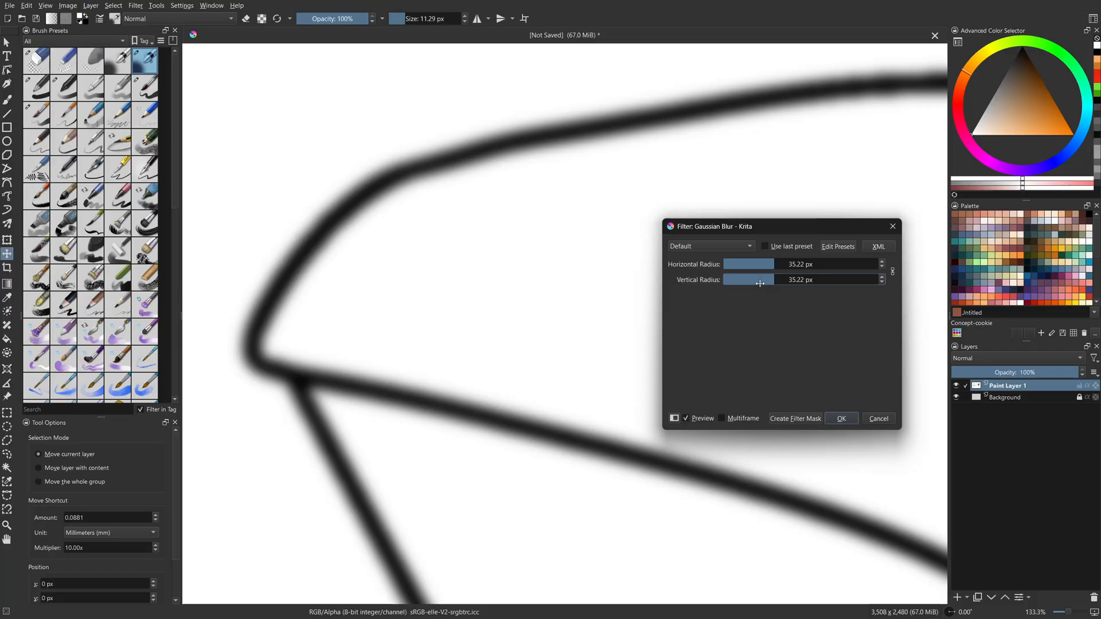
{"action": "left_click_drag", "start_coordinate": [760, 279], "coordinate": [770, 279]}
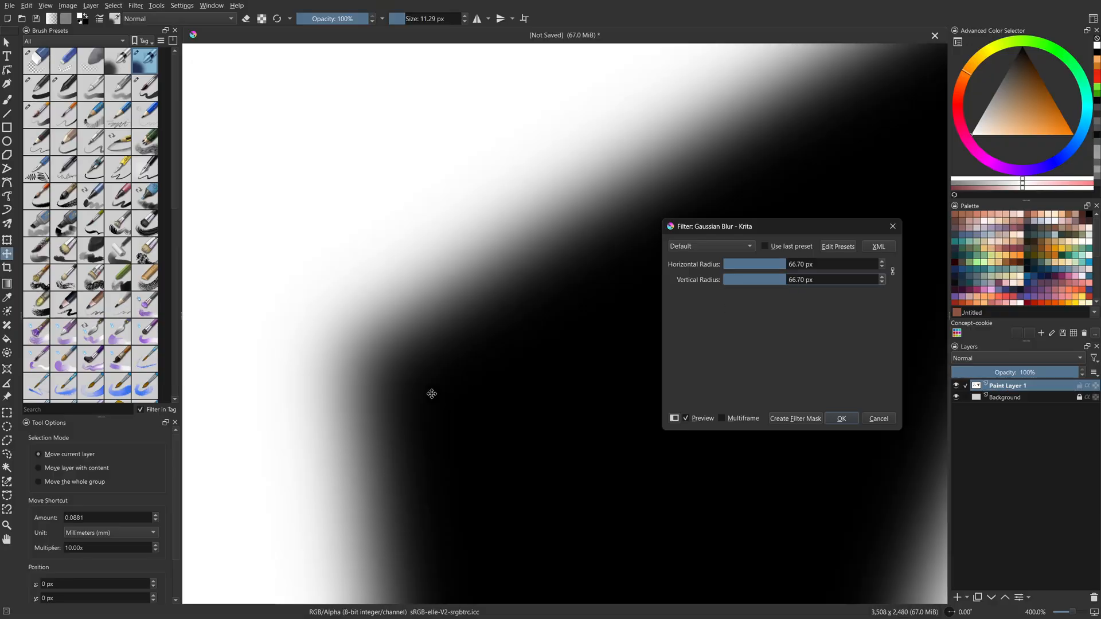
{"action": "scroll", "scroll_direction": "down", "scroll_amount": 3}
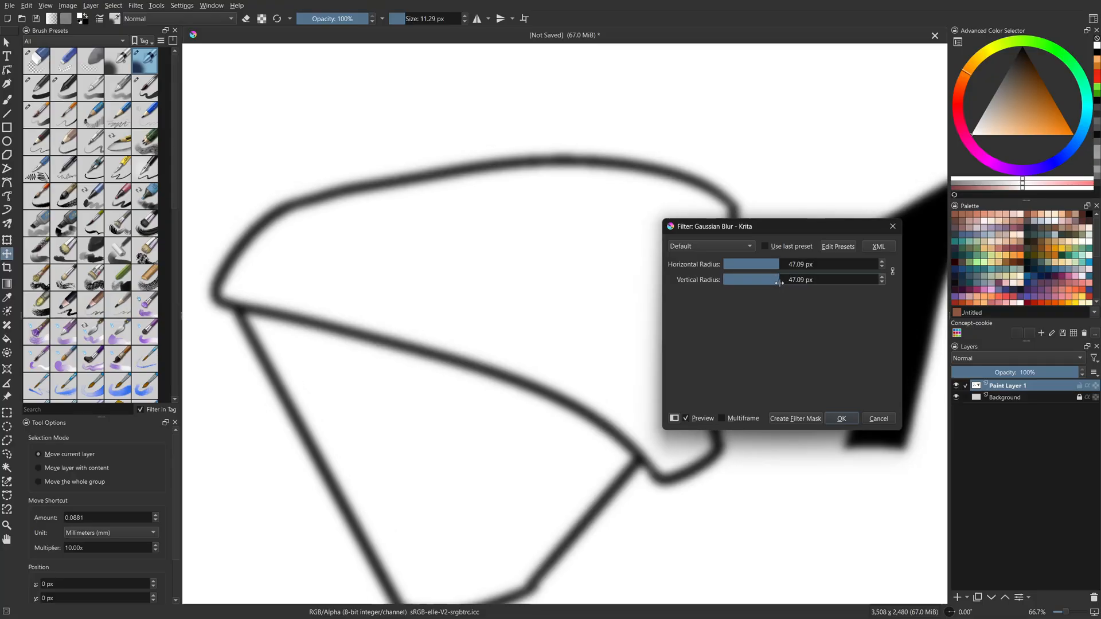
{"action": "left_click_drag", "start_coordinate": [779, 279], "coordinate": [769, 280]}
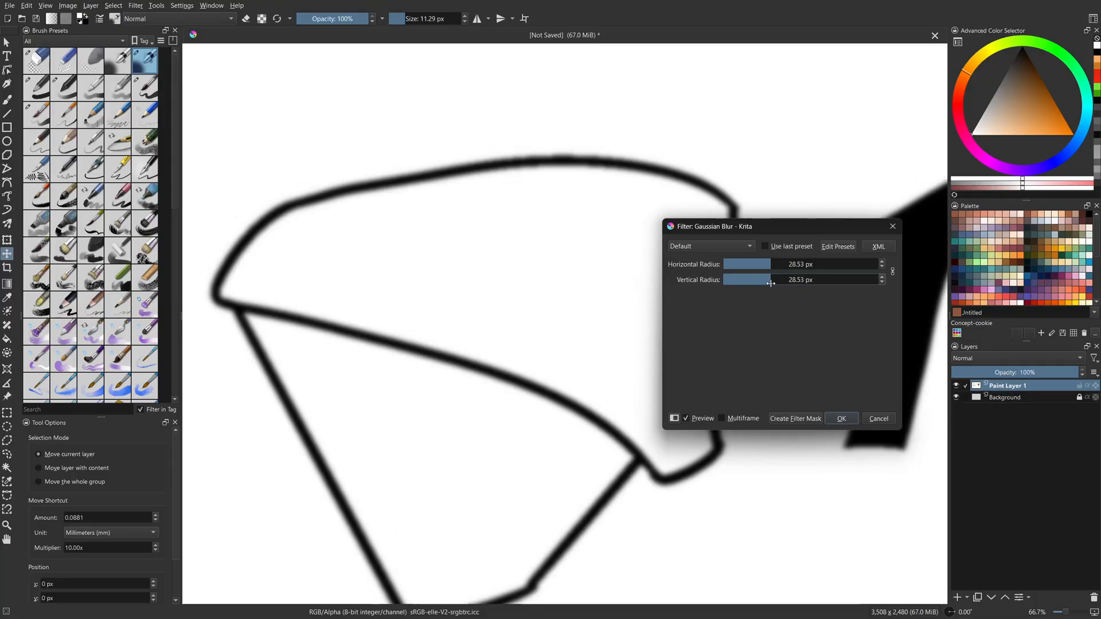
{"action": "left_click_drag", "start_coordinate": [769, 280], "coordinate": [776, 280]}
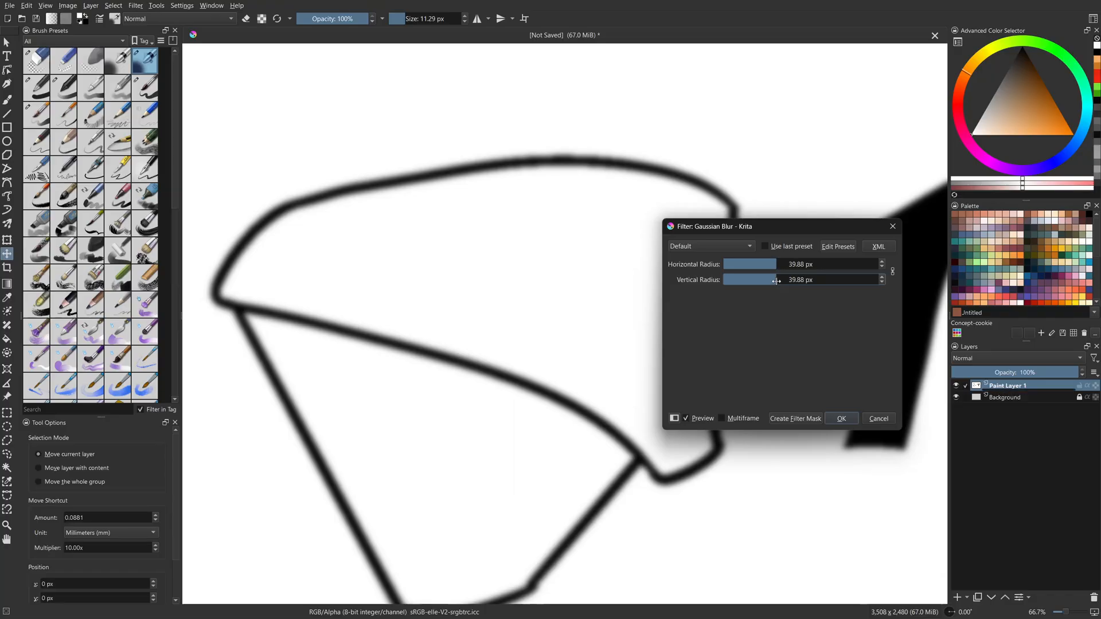
{"action": "left_click_drag", "start_coordinate": [769, 280], "coordinate": [779, 280]}
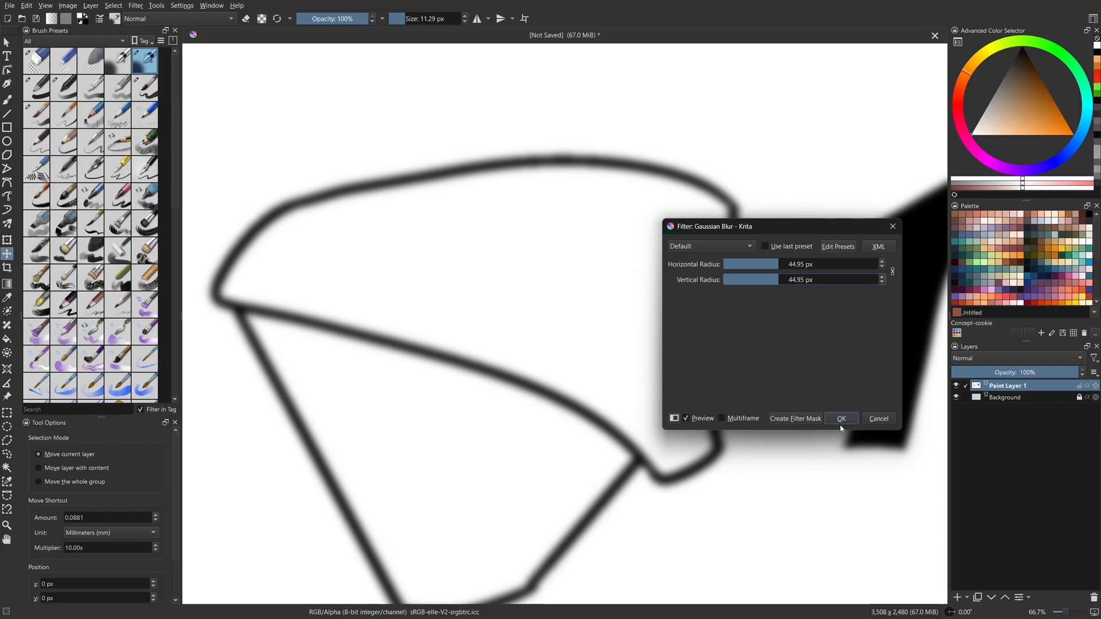
{"action": "left_click", "coordinate": [841, 419]}
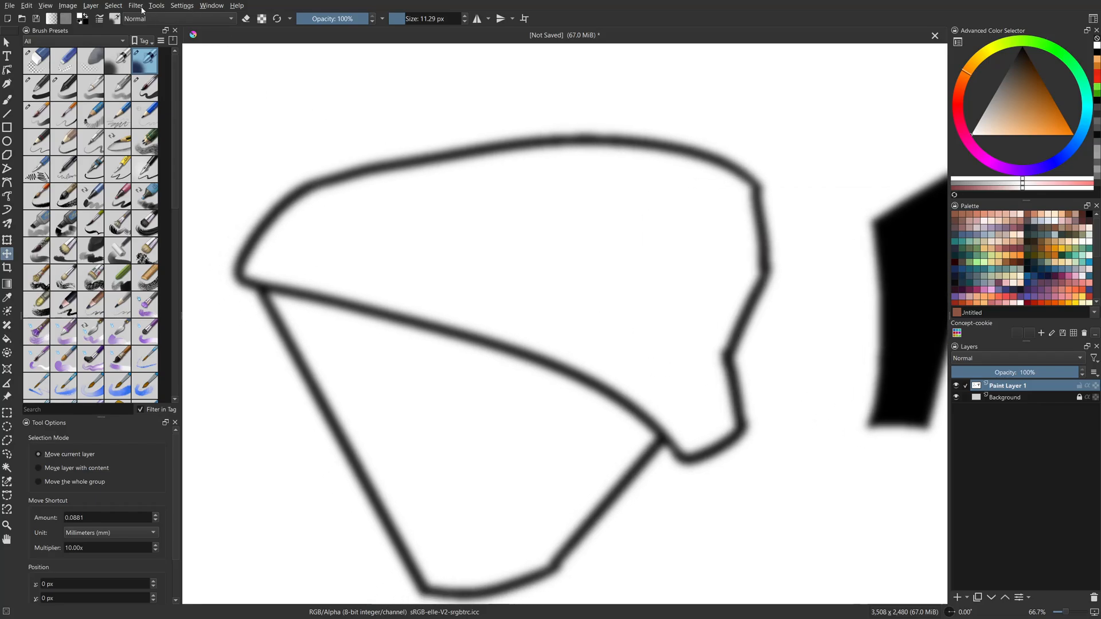
Preview a Levels filter with input black and white points narrowed to 92 and 106
{"action": "left_click", "coordinate": [136, 6]}
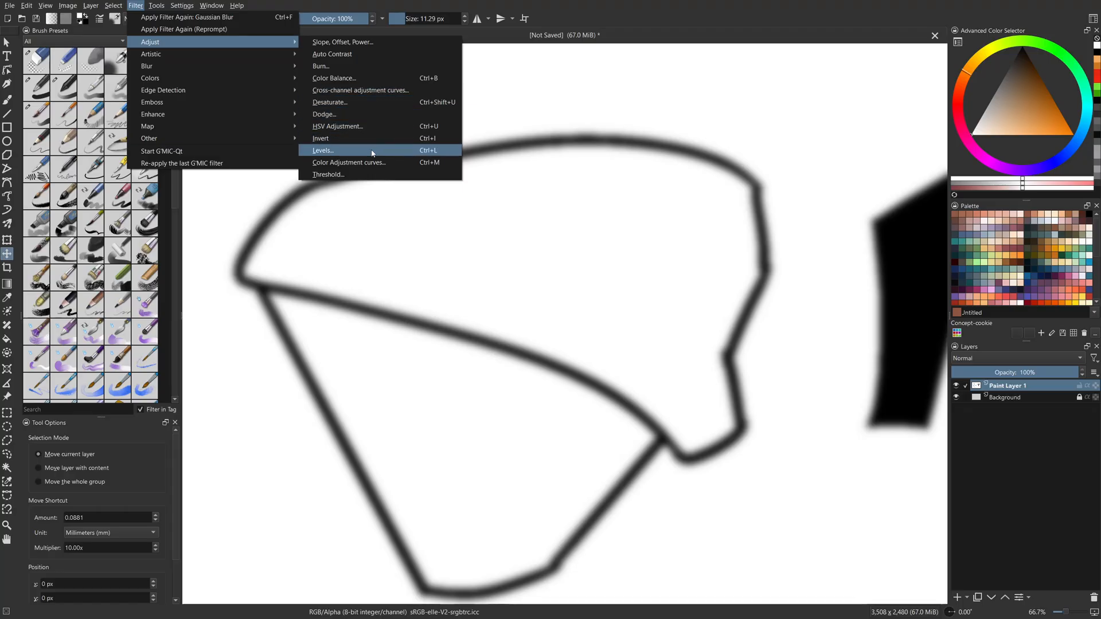
{"action": "left_click", "coordinate": [322, 151]}
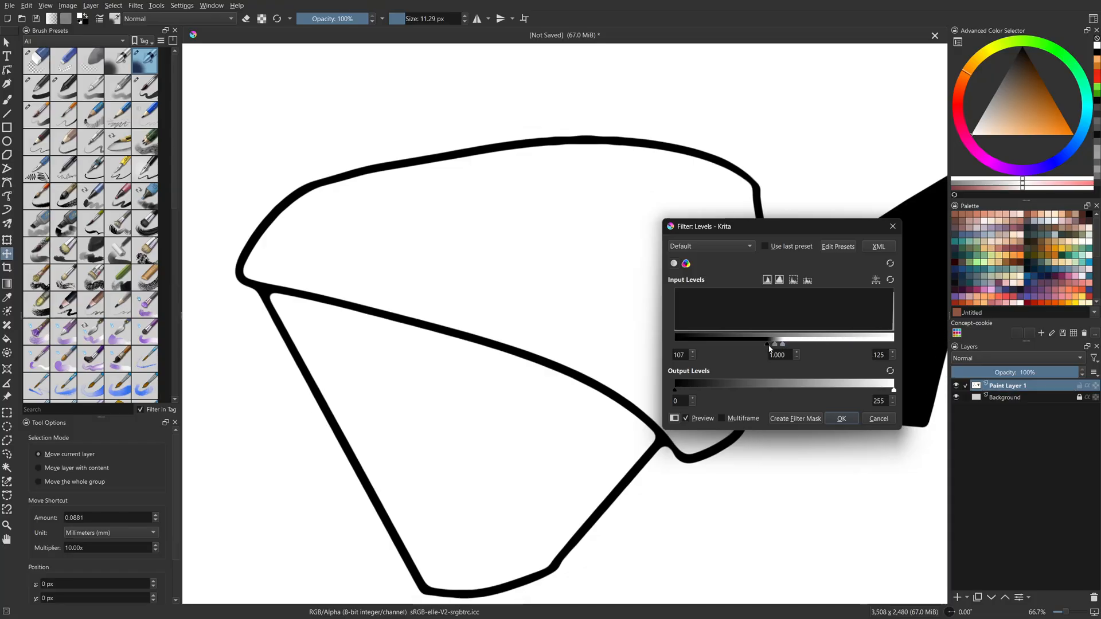
{"action": "left_click_drag", "start_coordinate": [768, 344], "coordinate": [725, 344]}
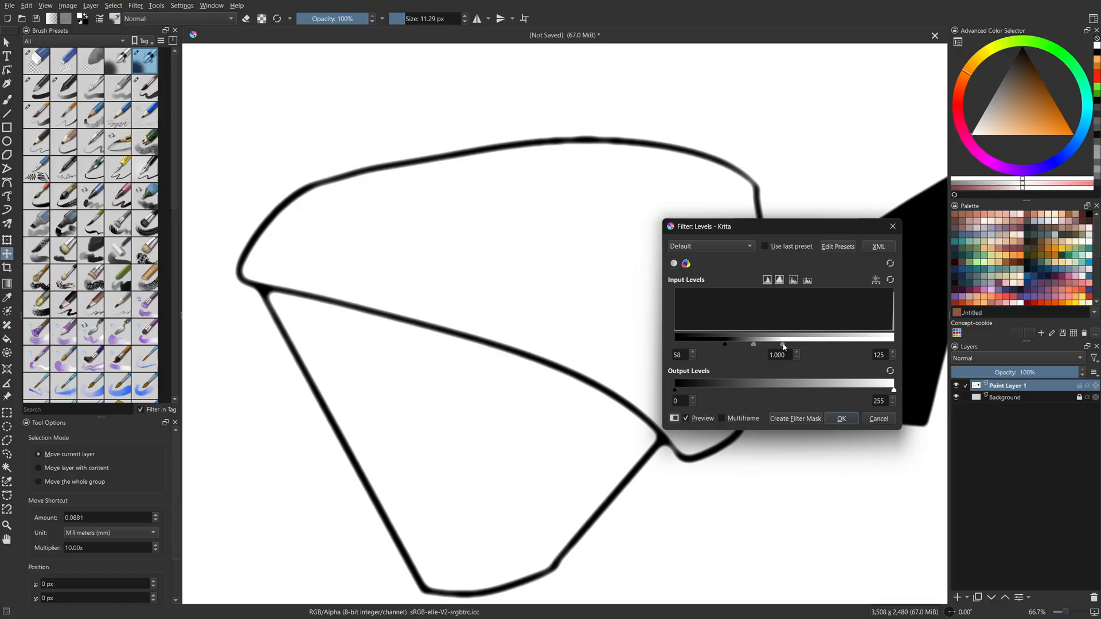
{"action": "left_click_drag", "start_coordinate": [782, 344], "coordinate": [735, 344]}
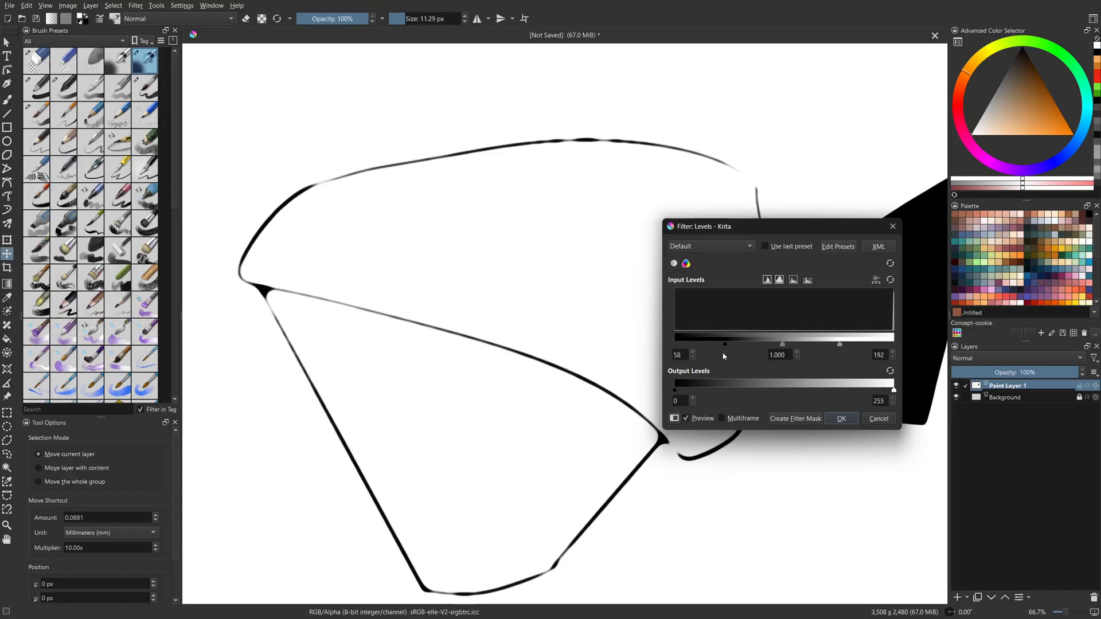
{"action": "left_click_drag", "start_coordinate": [723, 344], "coordinate": [832, 344]}
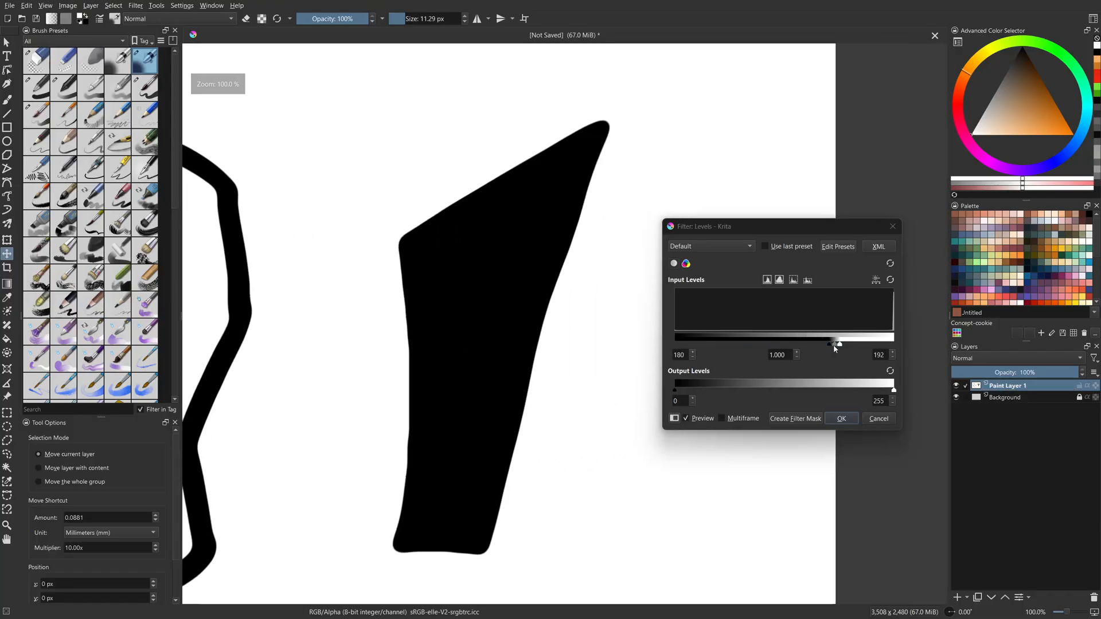
{"action": "left_click_drag", "start_coordinate": [835, 344], "coordinate": [894, 344]}
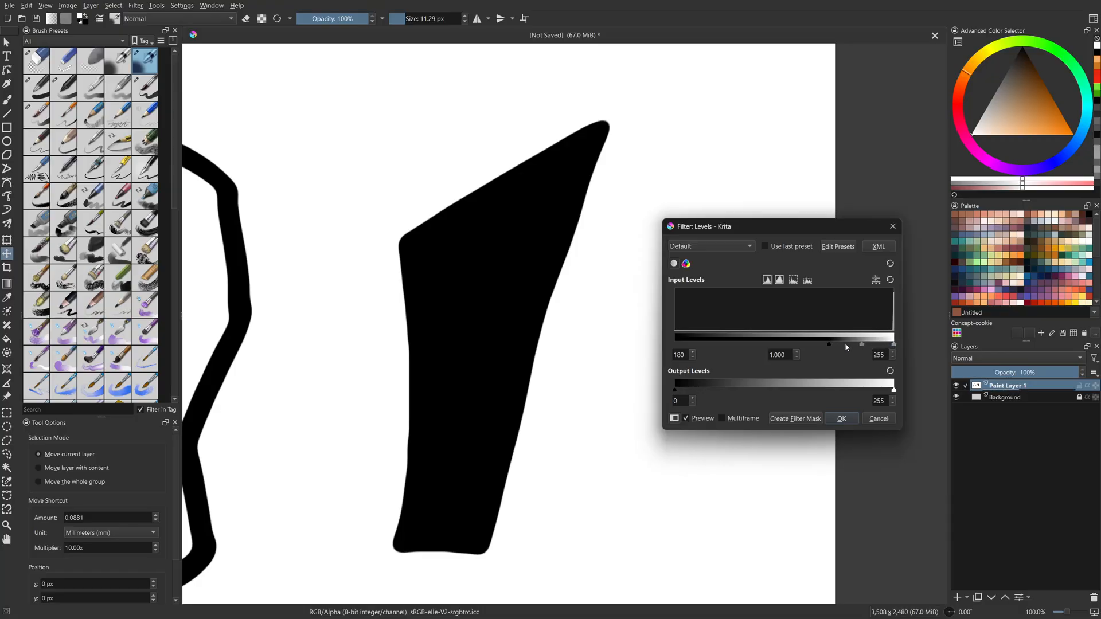
{"action": "left_click_drag", "start_coordinate": [827, 343], "coordinate": [889, 343]}
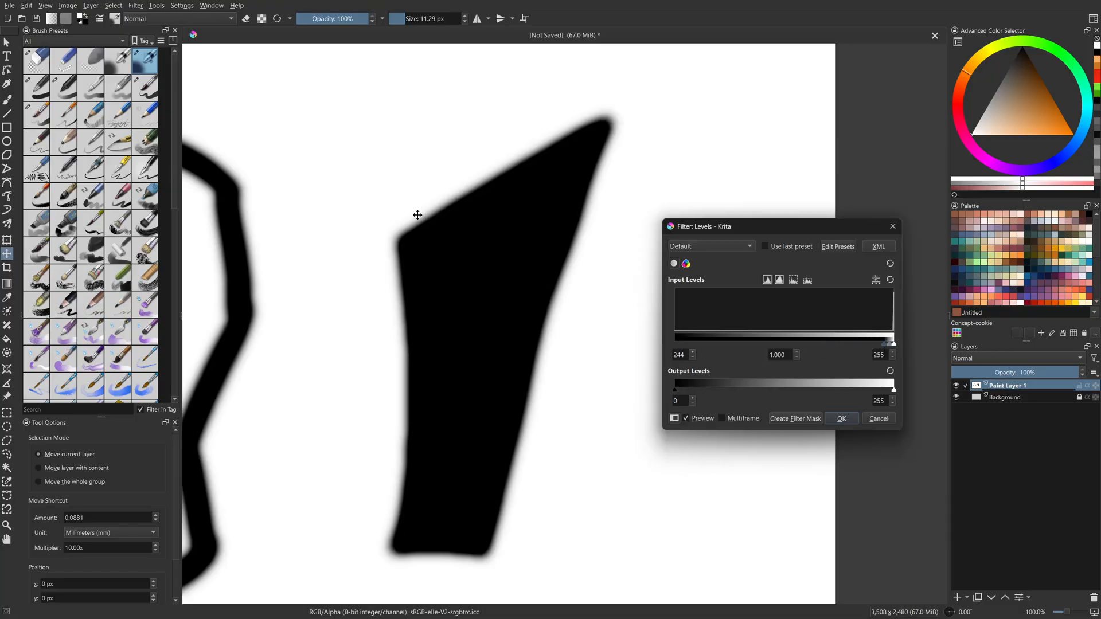
{"action": "left_click_drag", "start_coordinate": [894, 344], "coordinate": [884, 343]}
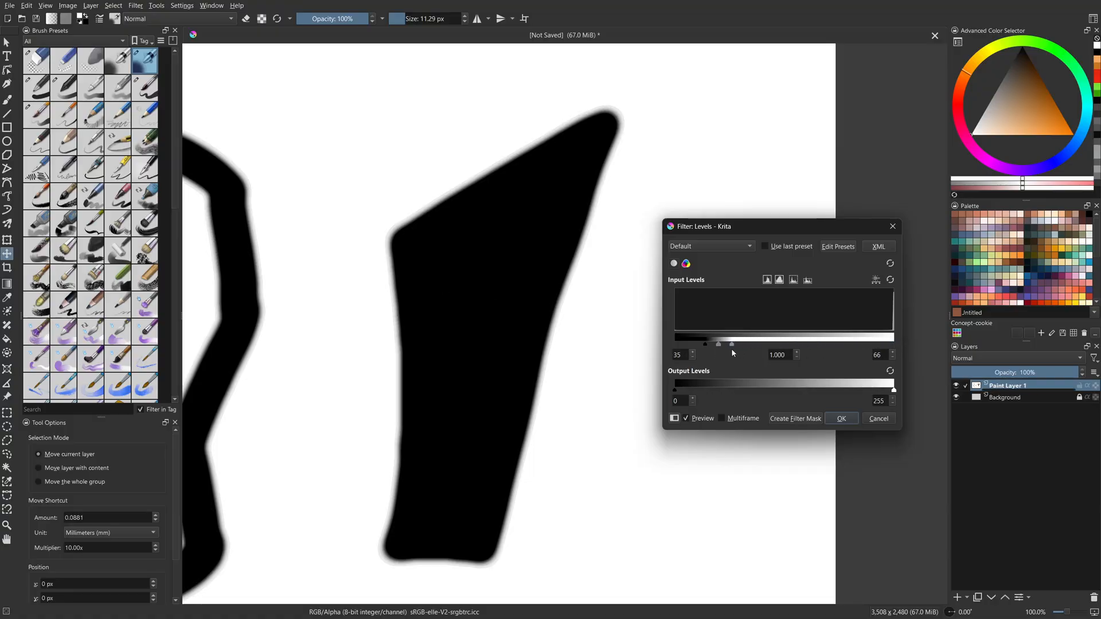
{"action": "left_click_drag", "start_coordinate": [734, 344], "coordinate": [714, 344]}
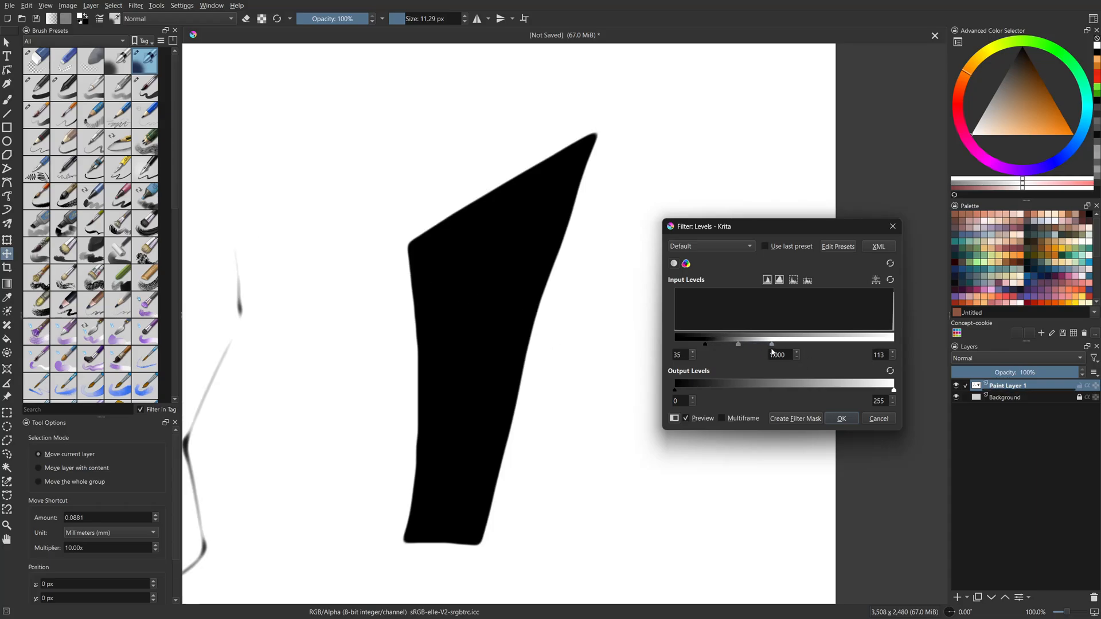
{"action": "left_click_drag", "start_coordinate": [739, 343], "coordinate": [764, 344]}
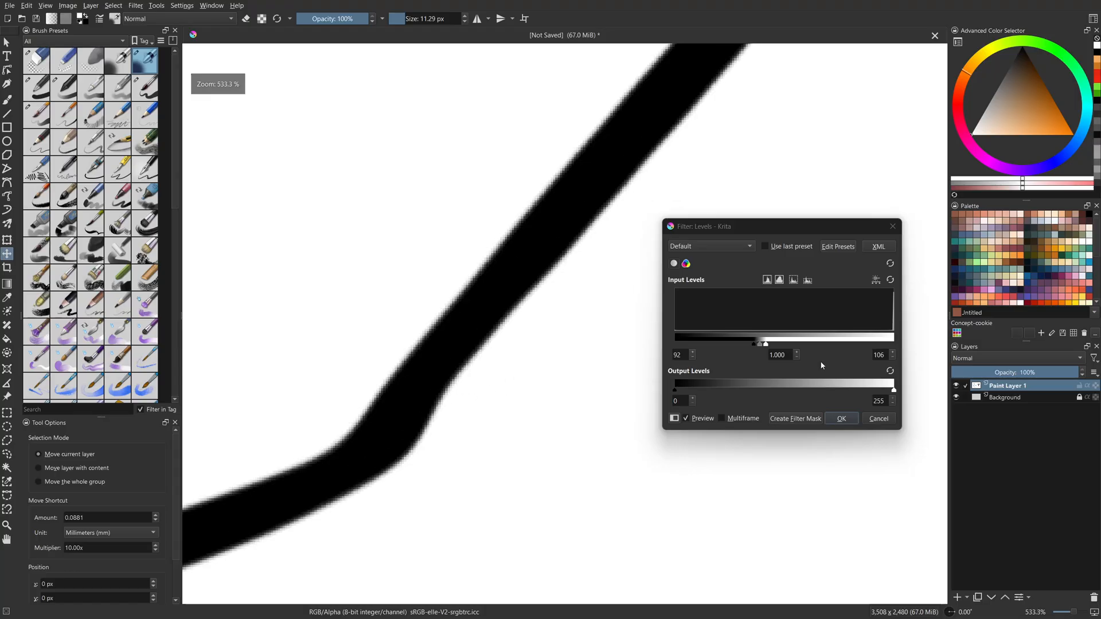
Lower the Levels white input point from 106 to 96
{"action": "left_click_drag", "start_coordinate": [760, 343], "coordinate": [759, 343]}
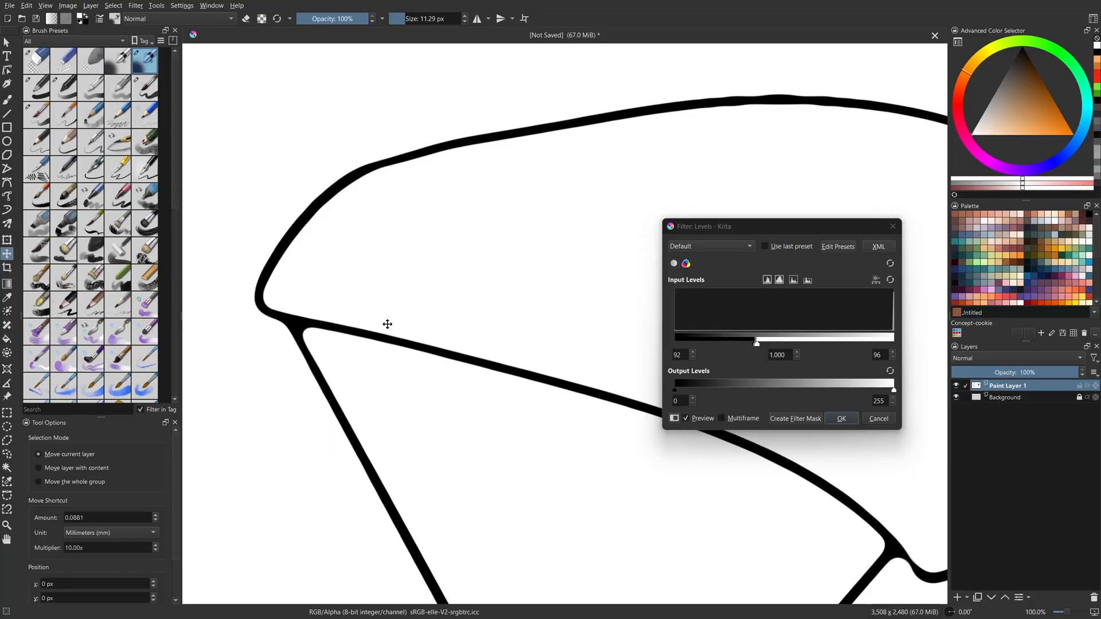
{"action": "mouse_move", "coordinate": [365, 362]}
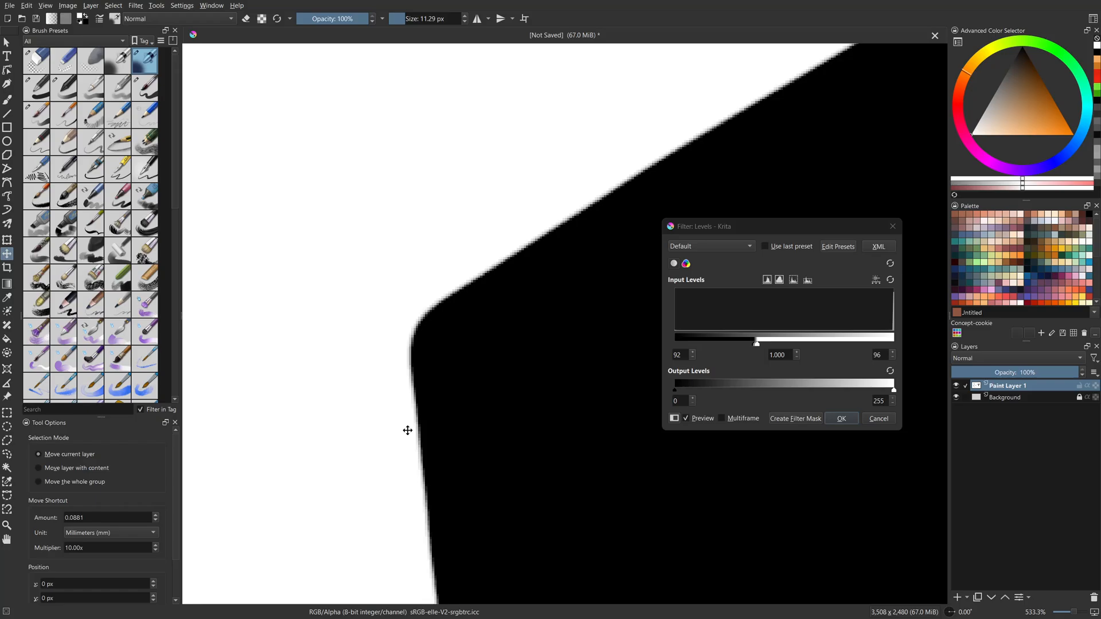
{"action": "mouse_move", "coordinate": [386, 378]}
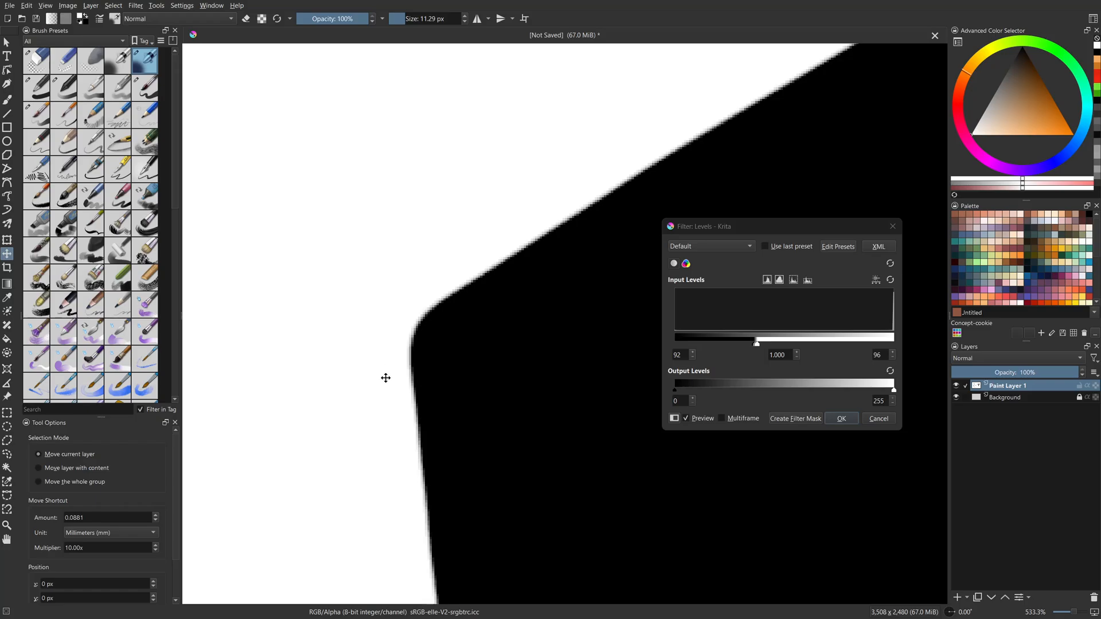
{"action": "mouse_move", "coordinate": [451, 363]}
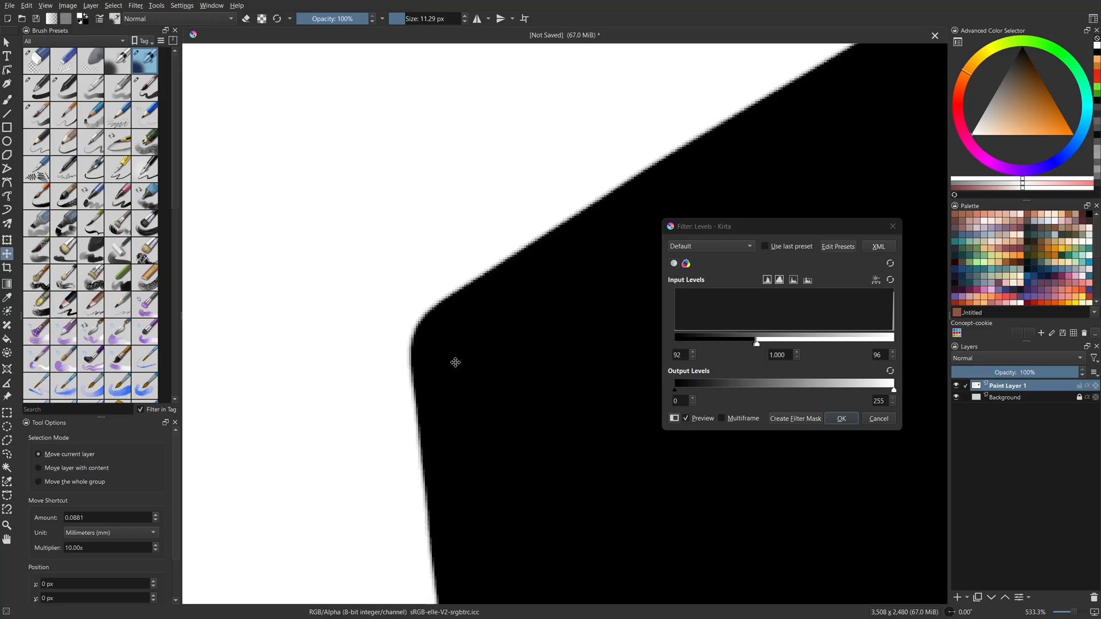
{"action": "mouse_move", "coordinate": [436, 369]}
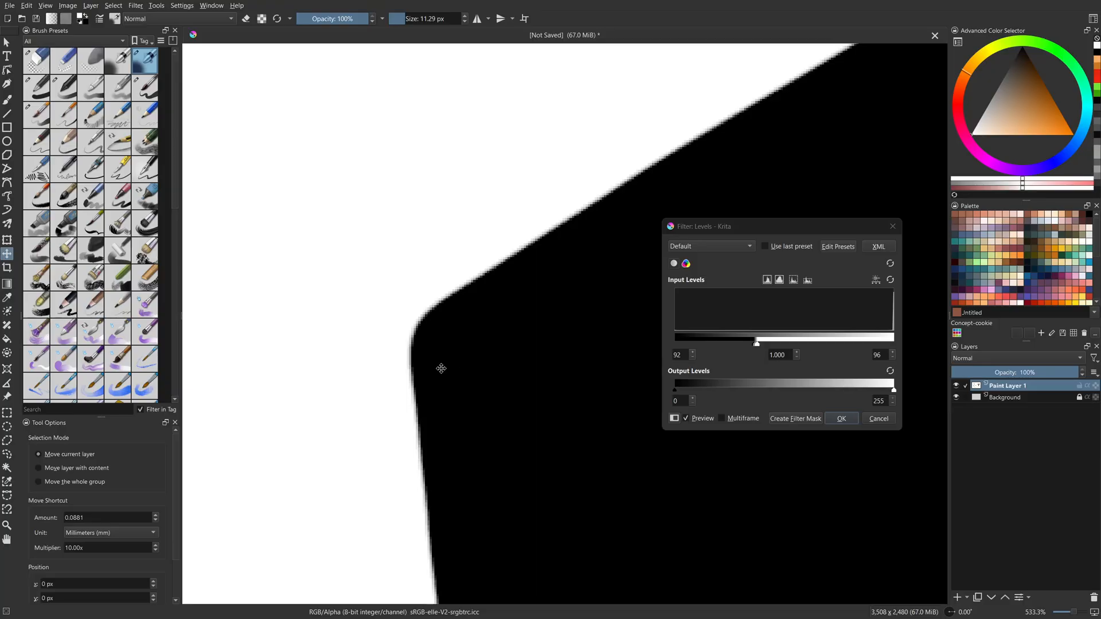
{"action": "mouse_move", "coordinate": [532, 350]}
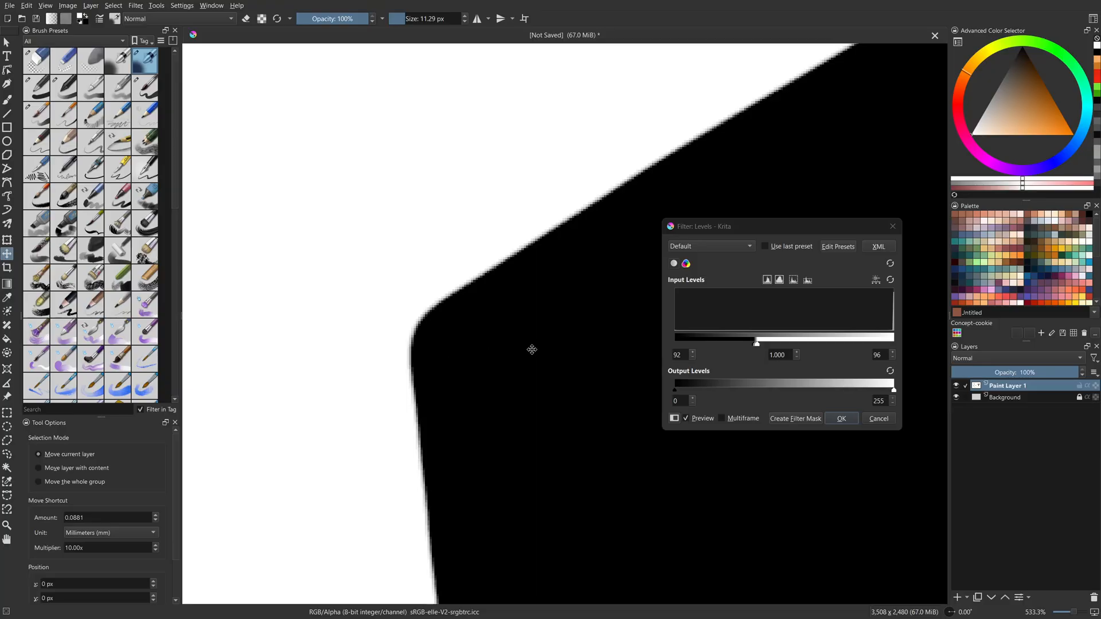
{"action": "mouse_move", "coordinate": [410, 388]}
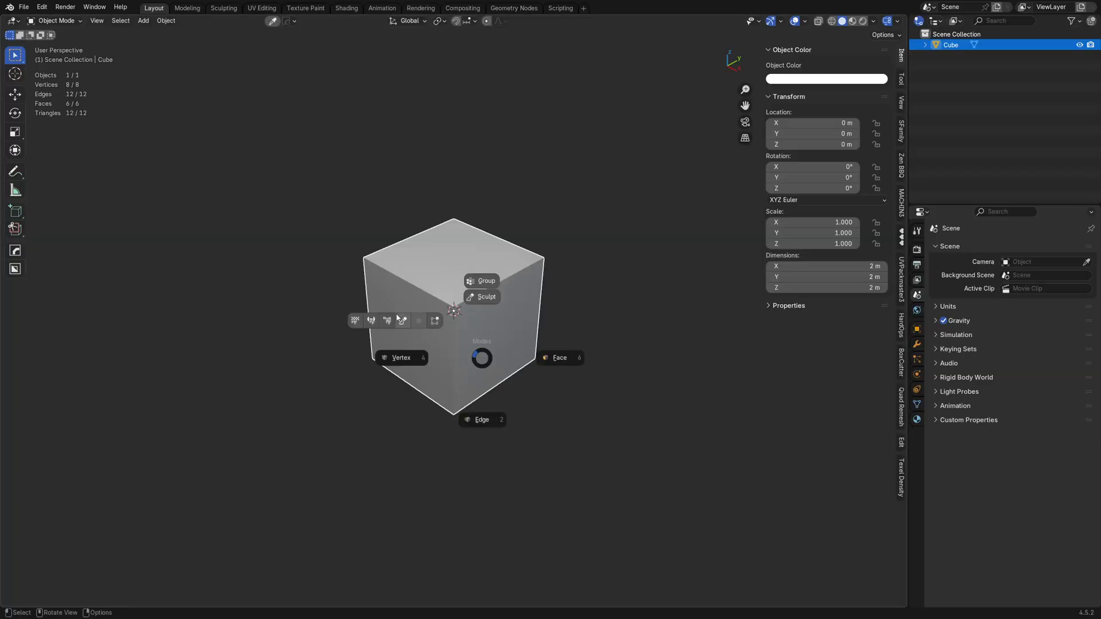
Switch to Sculpt Mode, round the cube's edges with a Smooth mesh filter, select Mask
{"action": "left_click", "coordinate": [483, 297]}
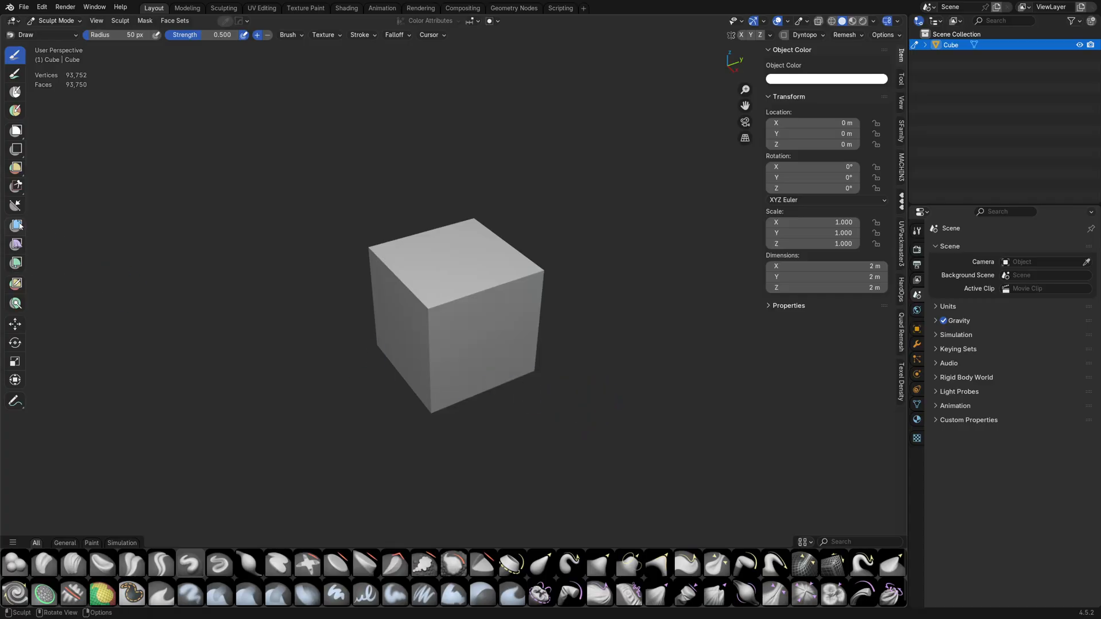
{"action": "left_click", "coordinate": [16, 226]}
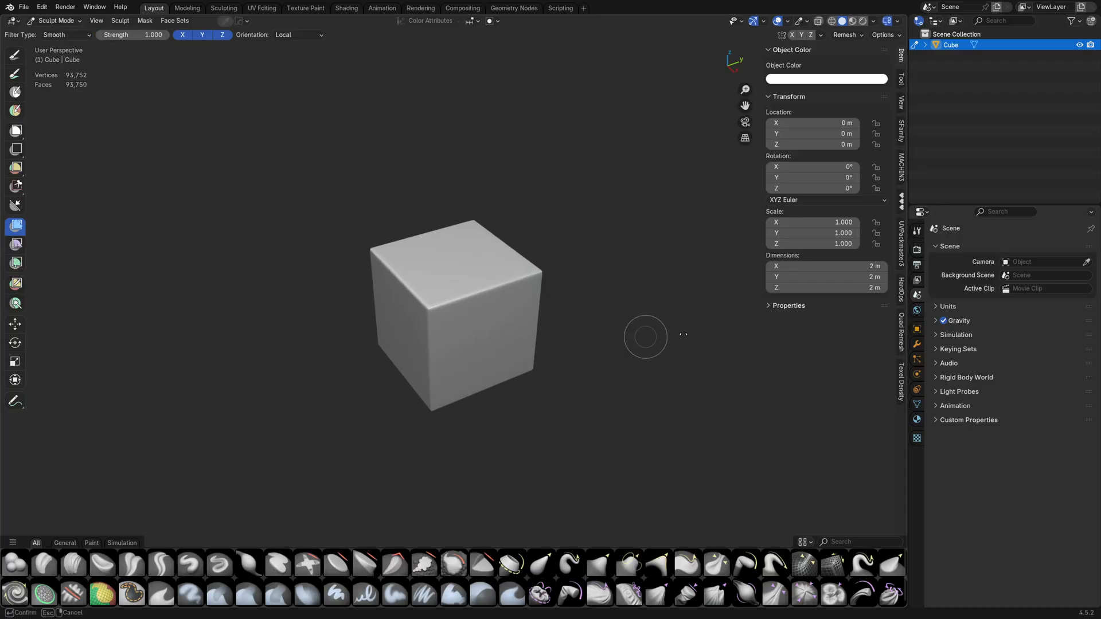
{"action": "left_click", "coordinate": [645, 337]}
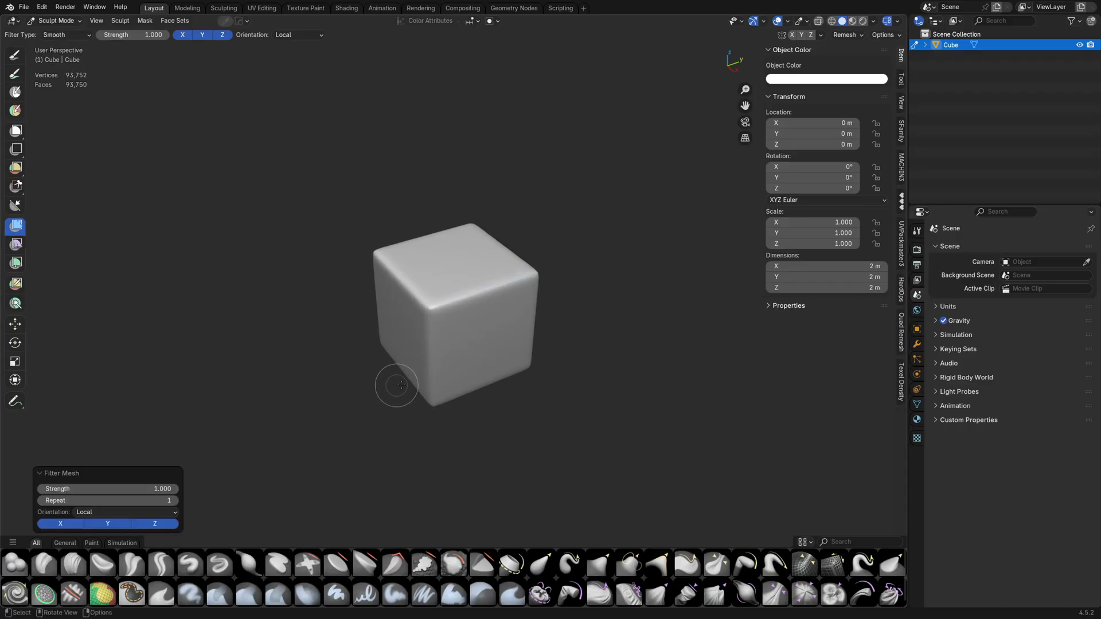
{"action": "left_click", "coordinate": [15, 93]}
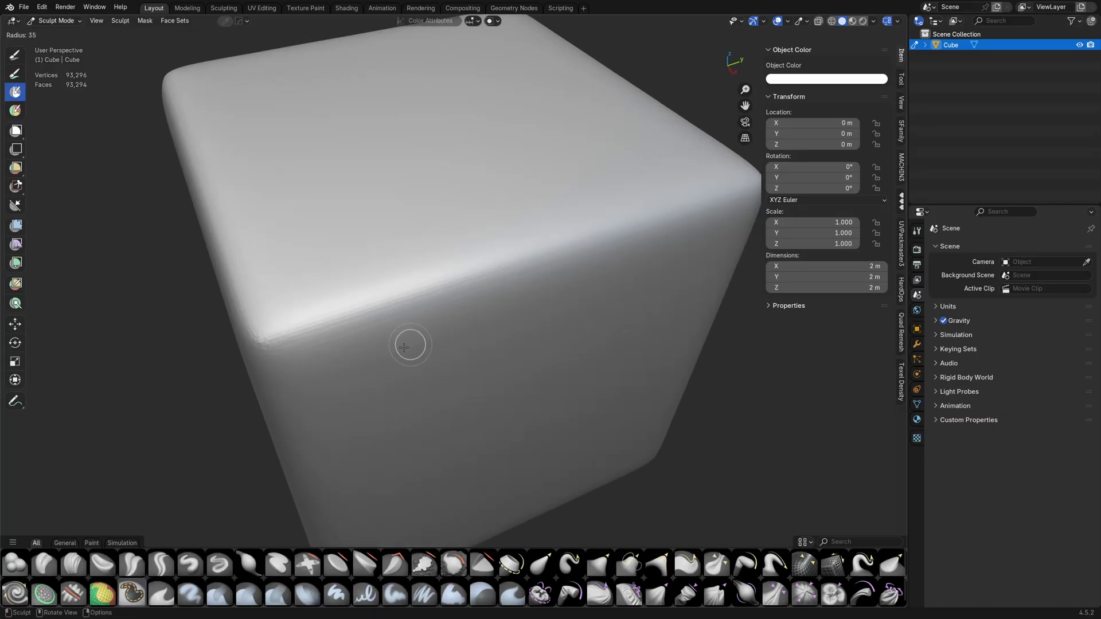
Remesh the cube at 0.016 m voxel size and paint a long mask stroke across its front face
{"action": "left_click_drag", "start_coordinate": [373, 249], "coordinate": [355, 337]}
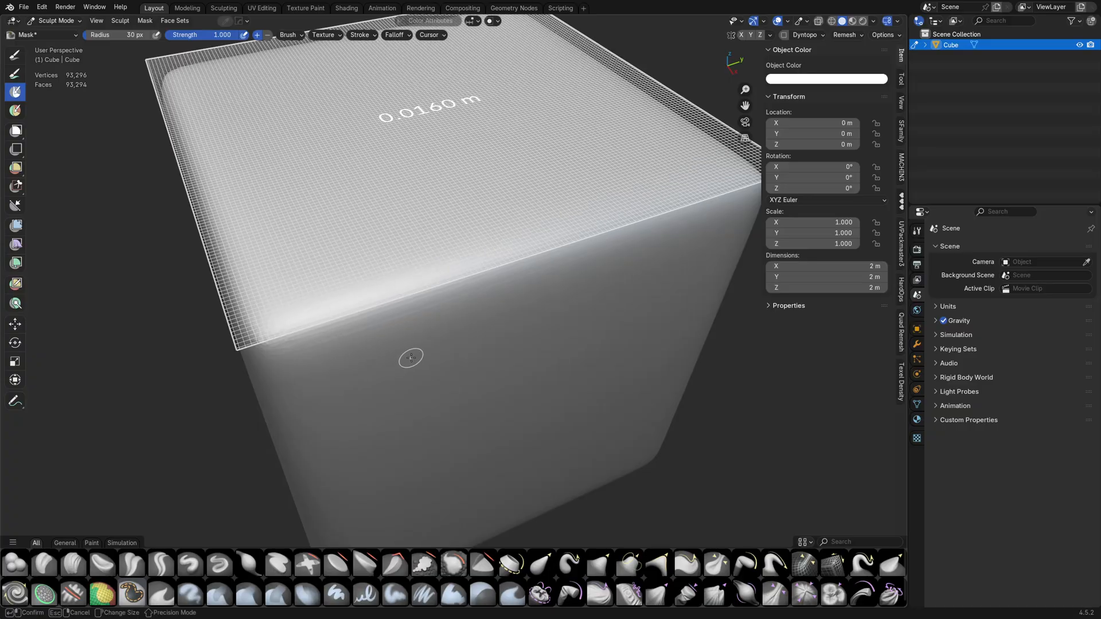
{"action": "left_click_drag", "start_coordinate": [411, 358], "coordinate": [594, 358]}
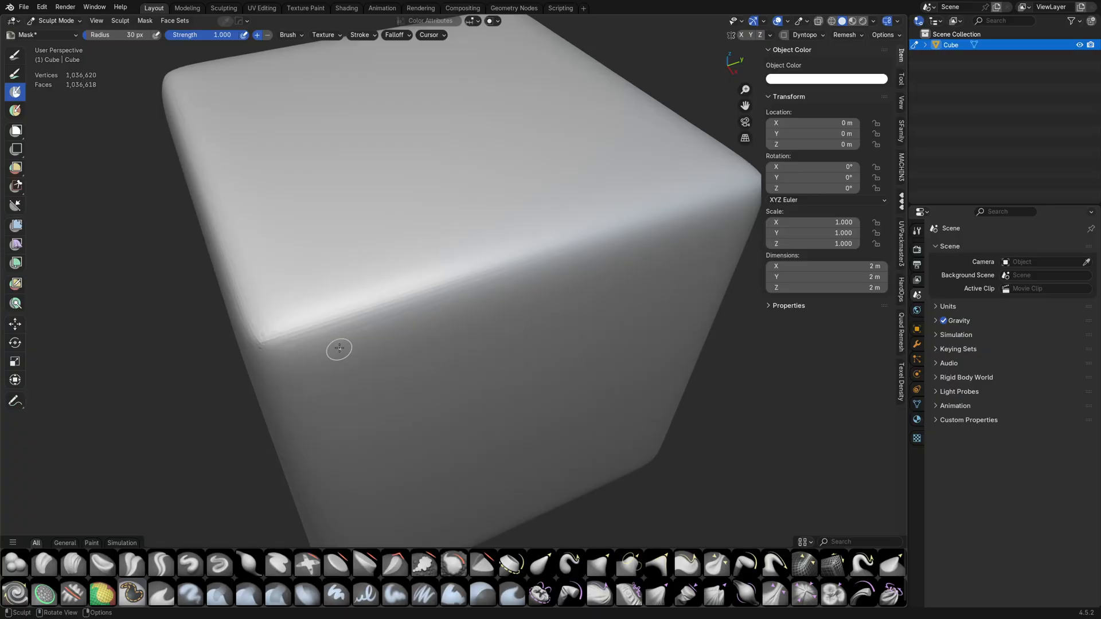
{"action": "left_click_drag", "start_coordinate": [341, 349], "coordinate": [366, 321]}
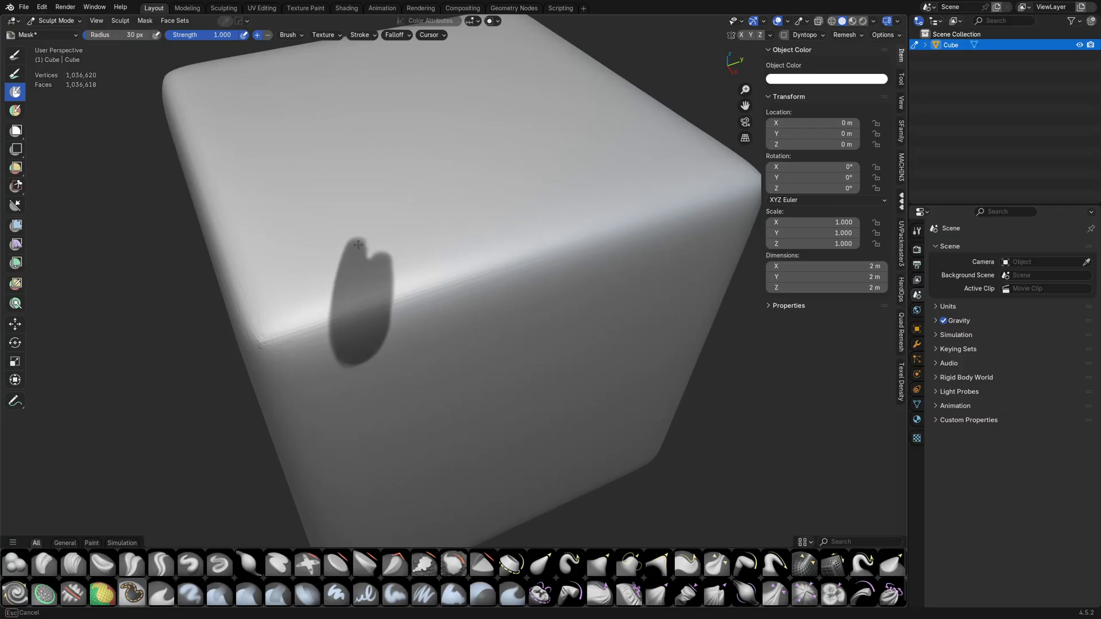
{"action": "left_click_drag", "start_coordinate": [358, 246], "coordinate": [344, 294]}
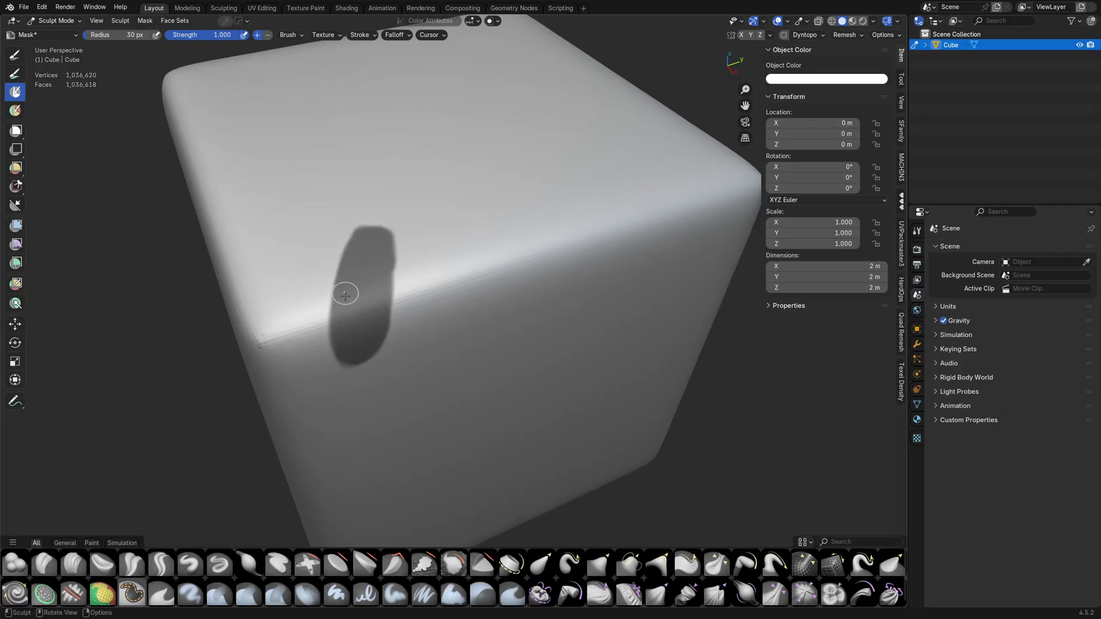
{"action": "left_click_drag", "start_coordinate": [344, 293], "coordinate": [374, 243]}
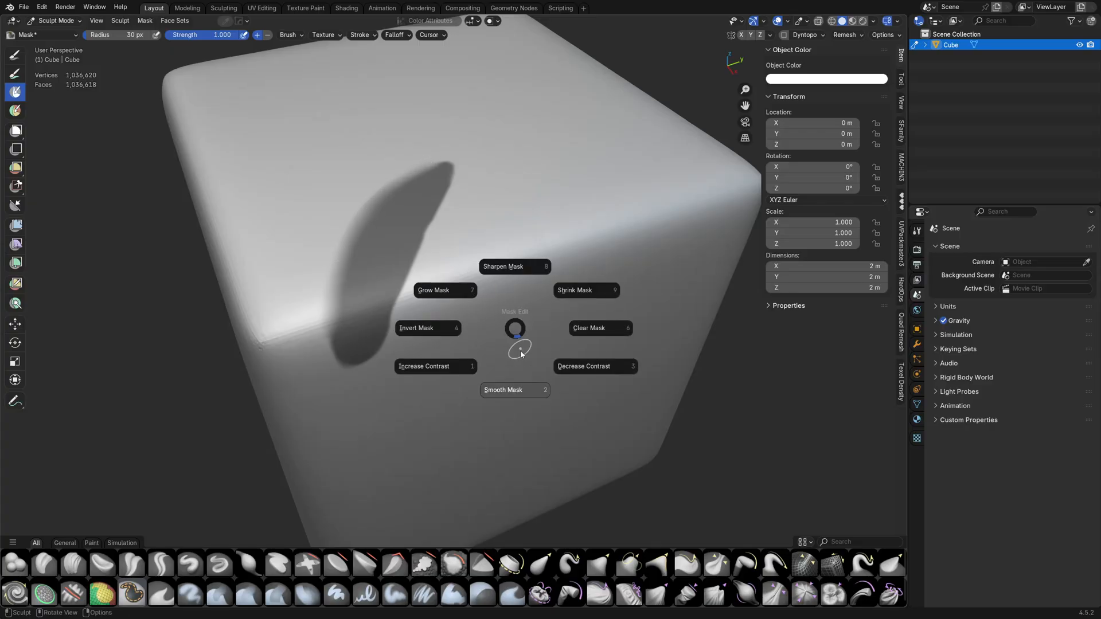
Apply the Increase Contrast mask filter to the stroke, raising Iterations to 2
{"action": "left_click", "coordinate": [435, 366]}
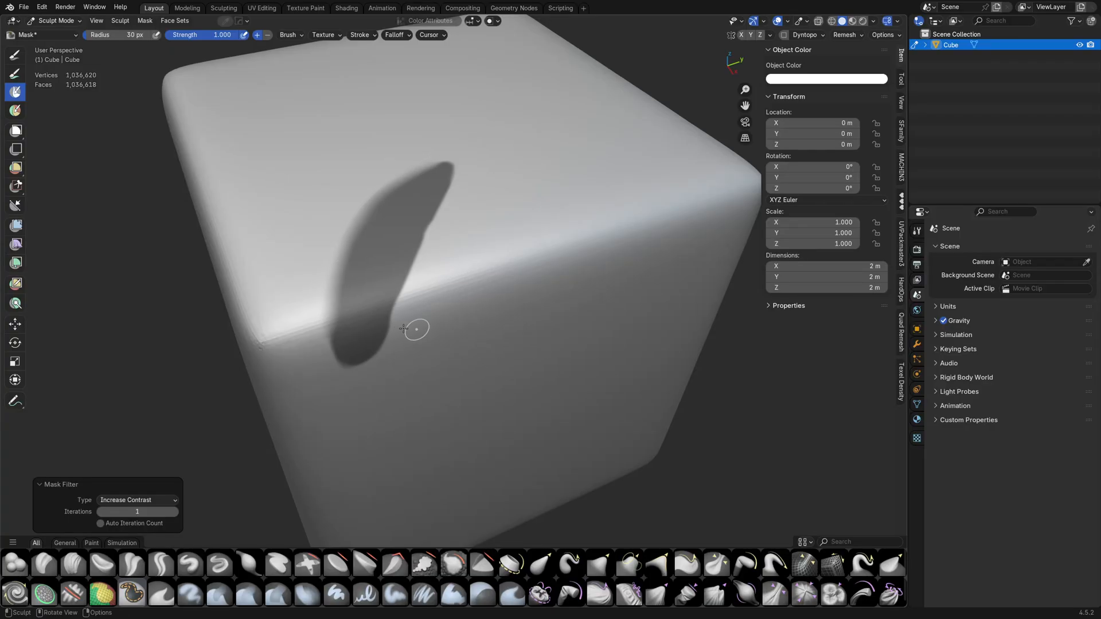
{"action": "left_click", "coordinate": [137, 512]}
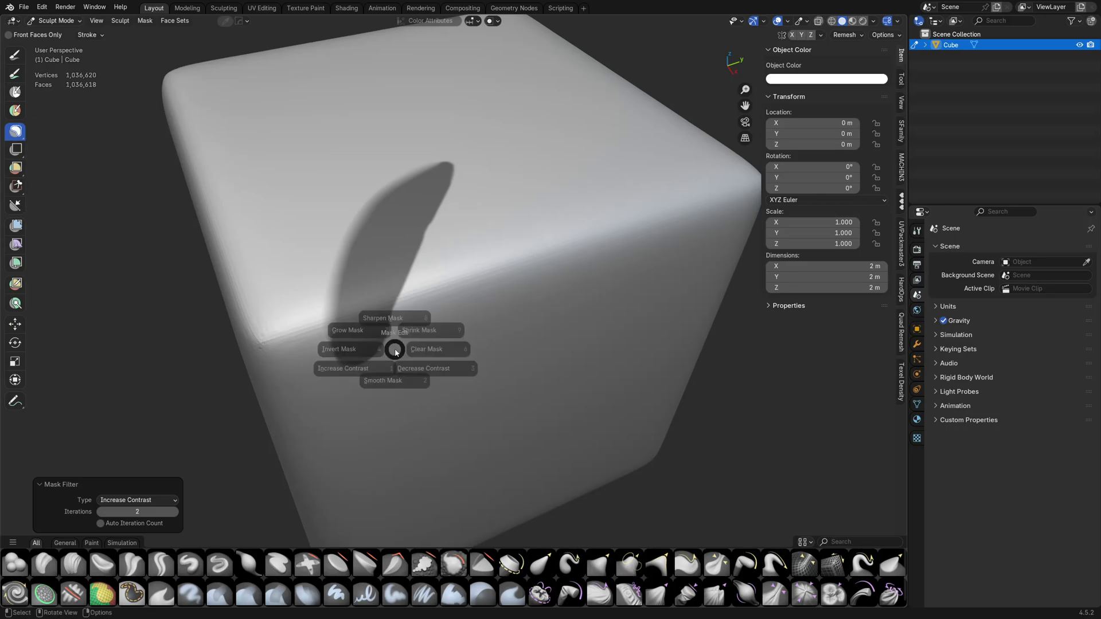
Replace the old stroke with a diamond mask on the top face, smoothed with 56 iterations
{"action": "left_click", "coordinate": [427, 349]}
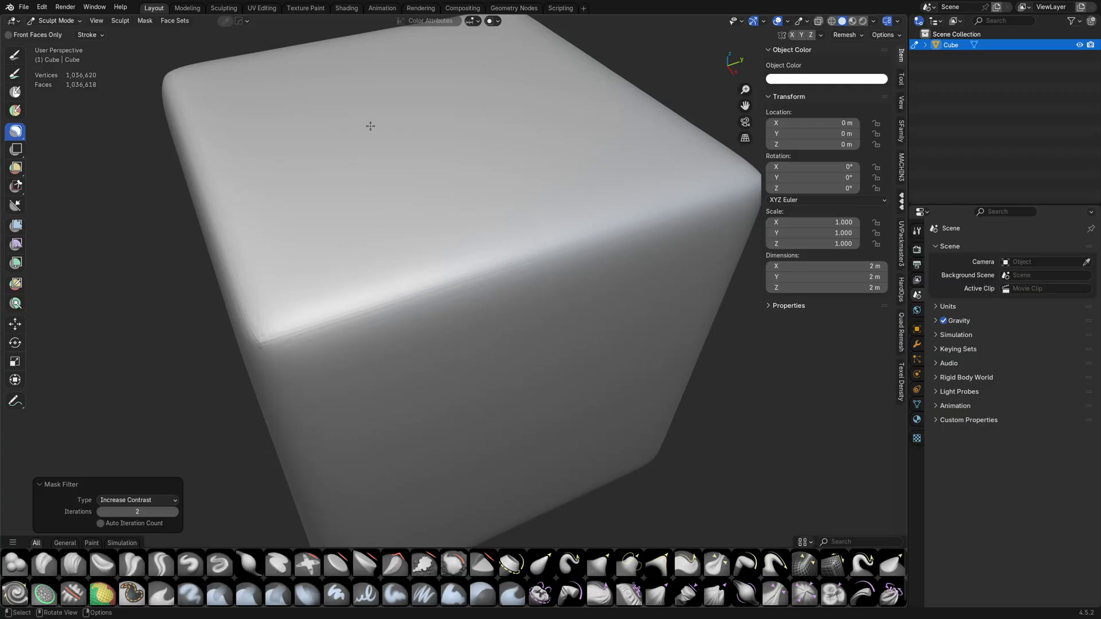
{"action": "left_click_drag", "start_coordinate": [370, 126], "coordinate": [508, 86]}
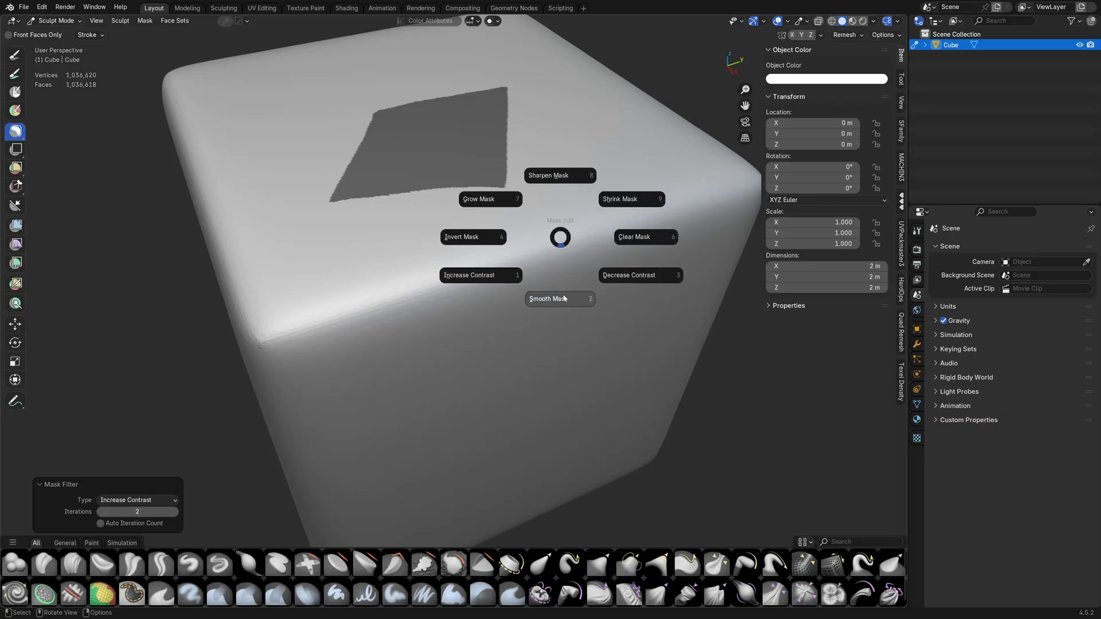
{"action": "left_click", "coordinate": [560, 299]}
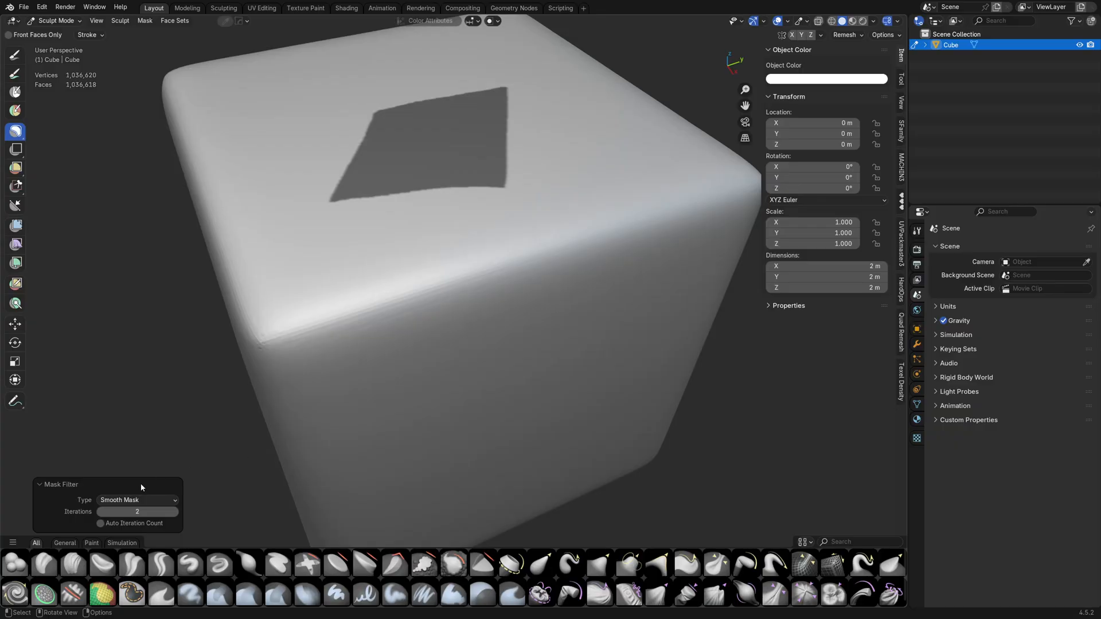
{"action": "left_click_drag", "start_coordinate": [137, 511], "coordinate": [186, 511]}
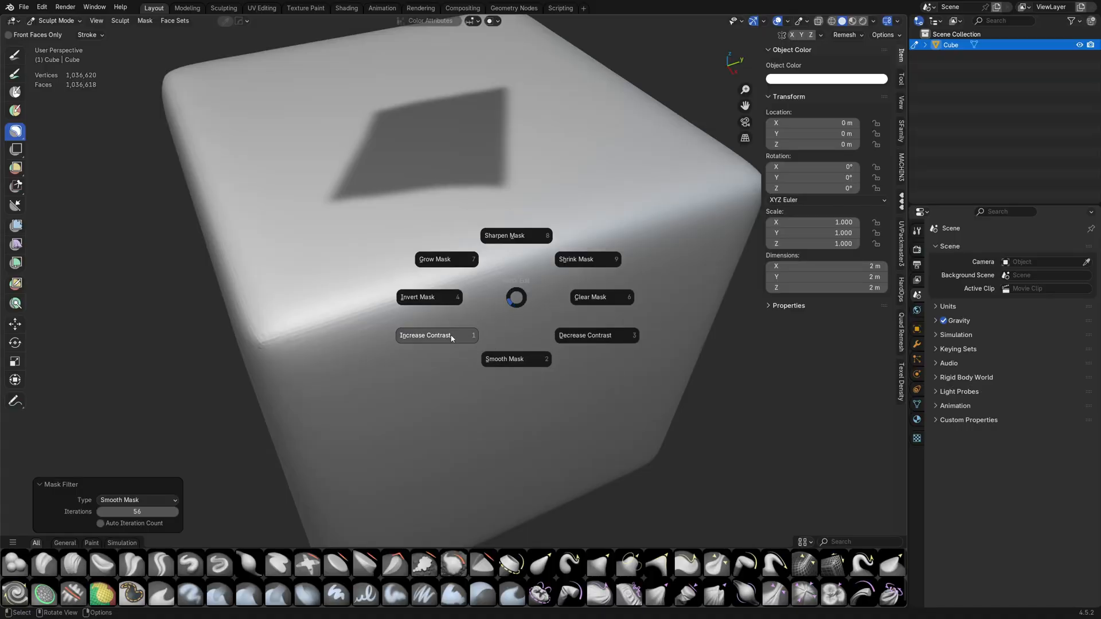
Sharpen the diamond mask with Increase Contrast at about 9 iterations
{"action": "left_click", "coordinate": [437, 335]}
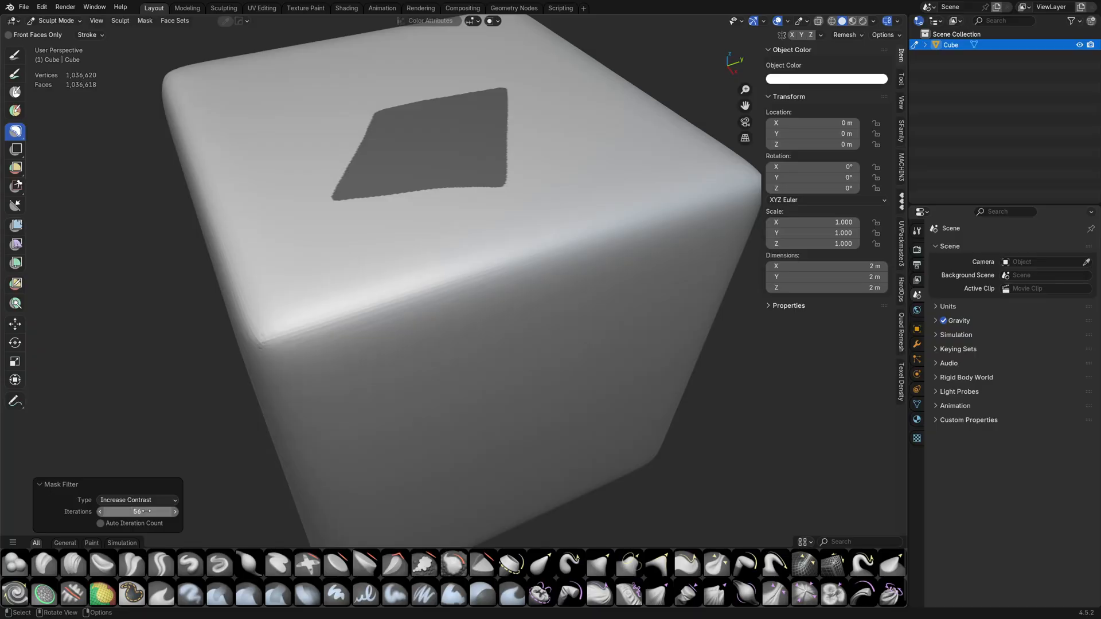
{"action": "left_click_drag", "start_coordinate": [141, 511], "coordinate": [98, 511]}
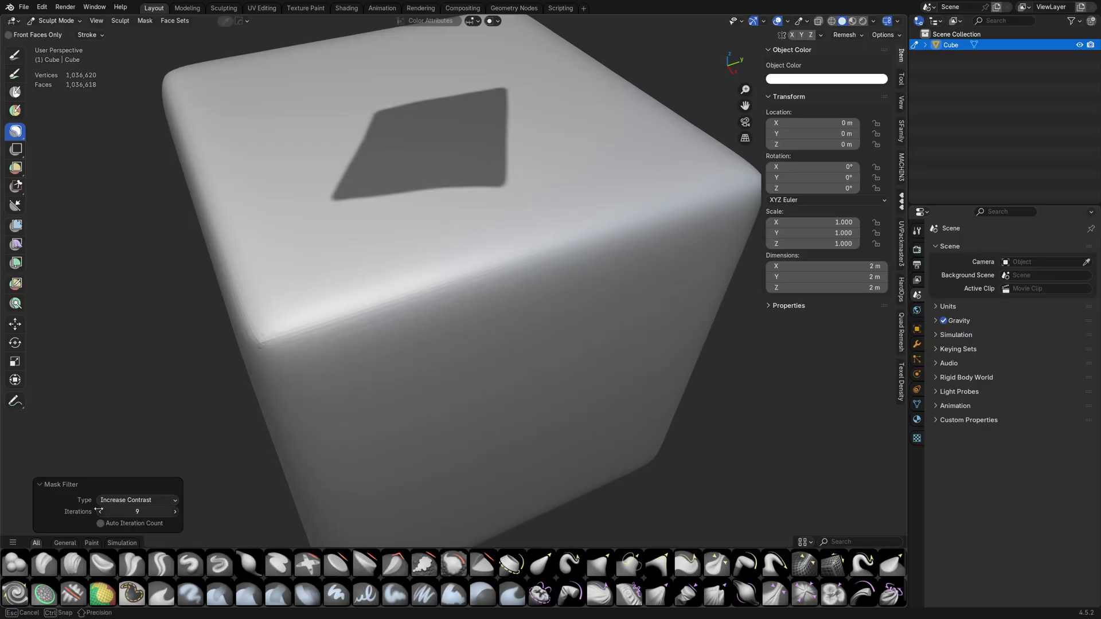
{"action": "left_click_drag", "start_coordinate": [137, 511], "coordinate": [102, 511]}
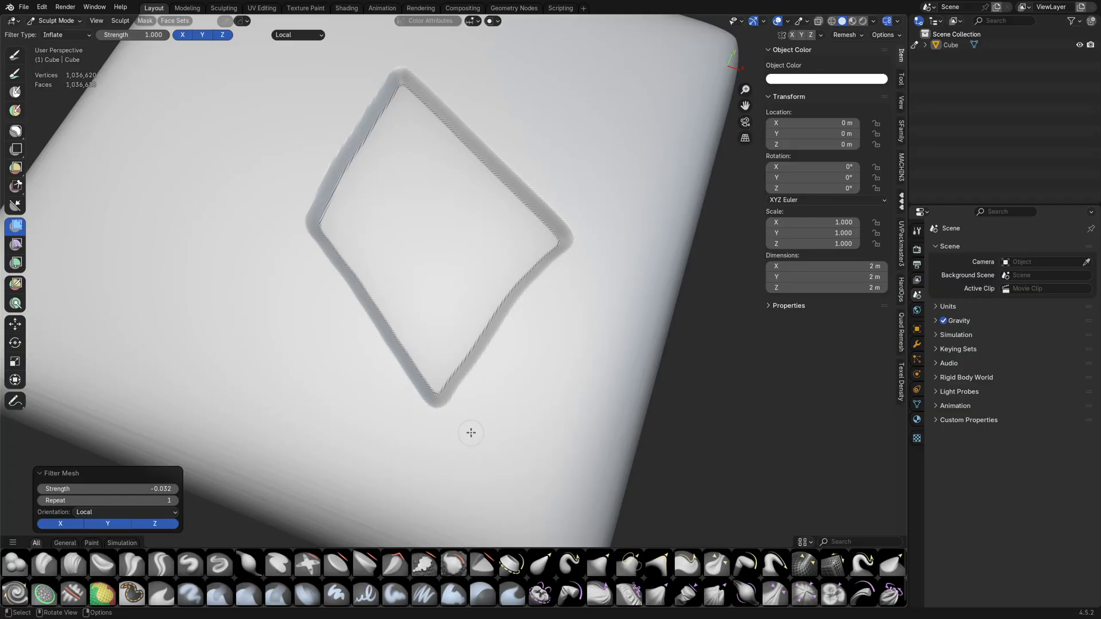
{"action": "mouse_move", "coordinate": [470, 403]}
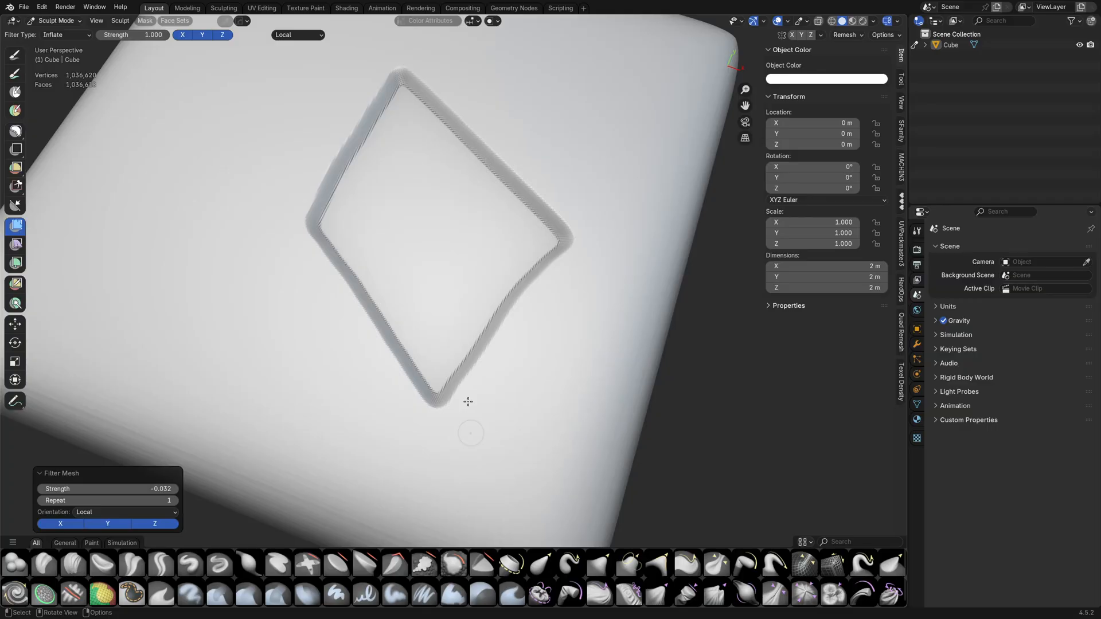
{"action": "mouse_move", "coordinate": [434, 444]}
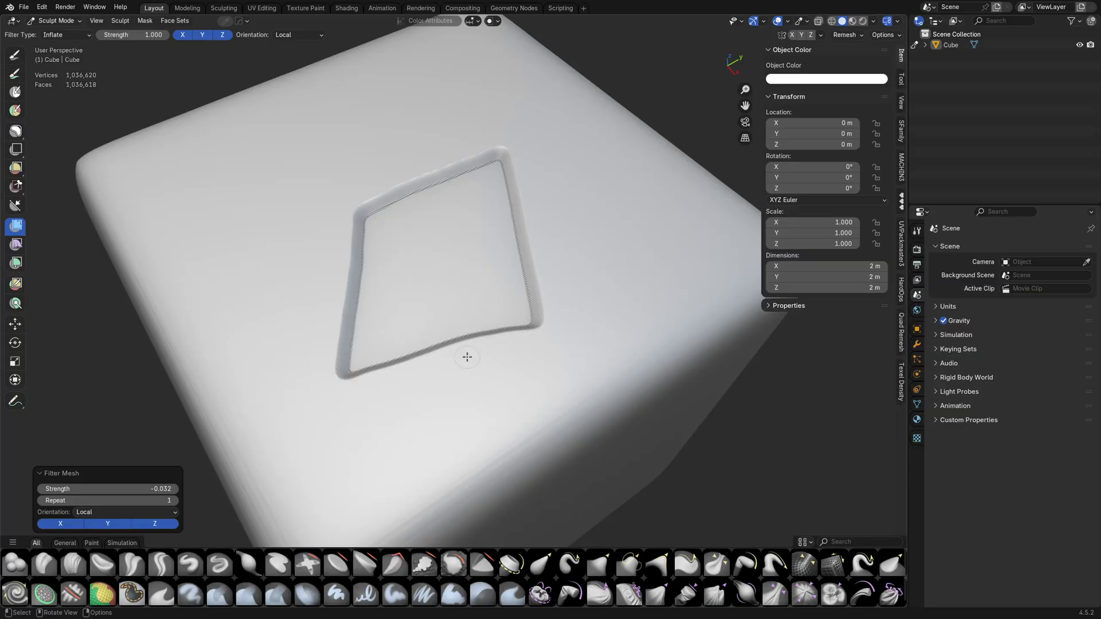
{"action": "mouse_move", "coordinate": [452, 390]}
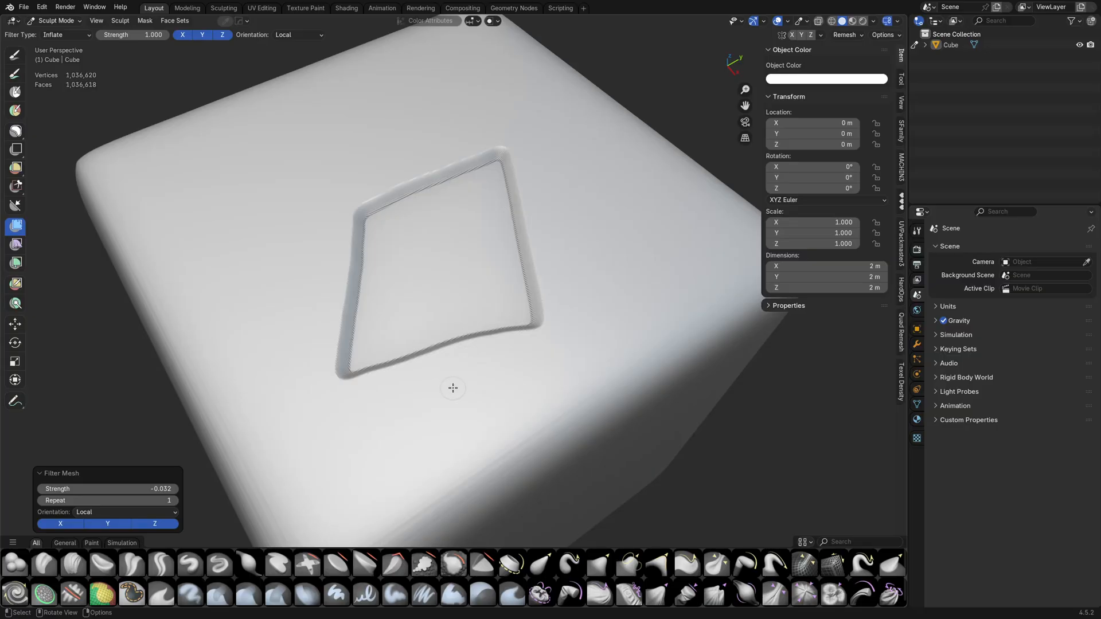
{"action": "mouse_move", "coordinate": [16, 400]}
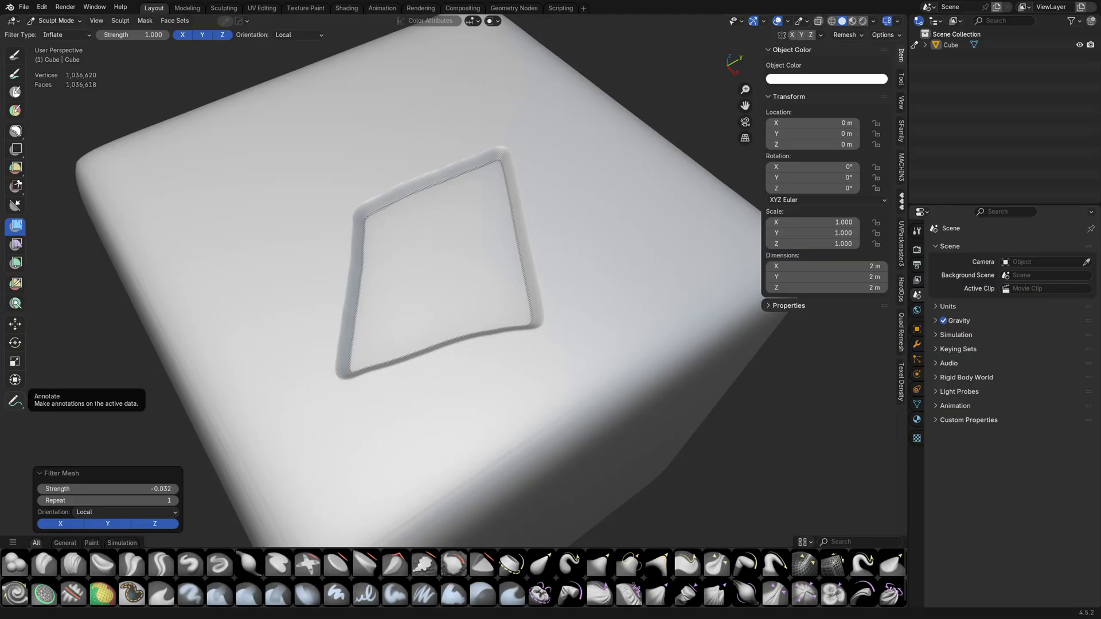